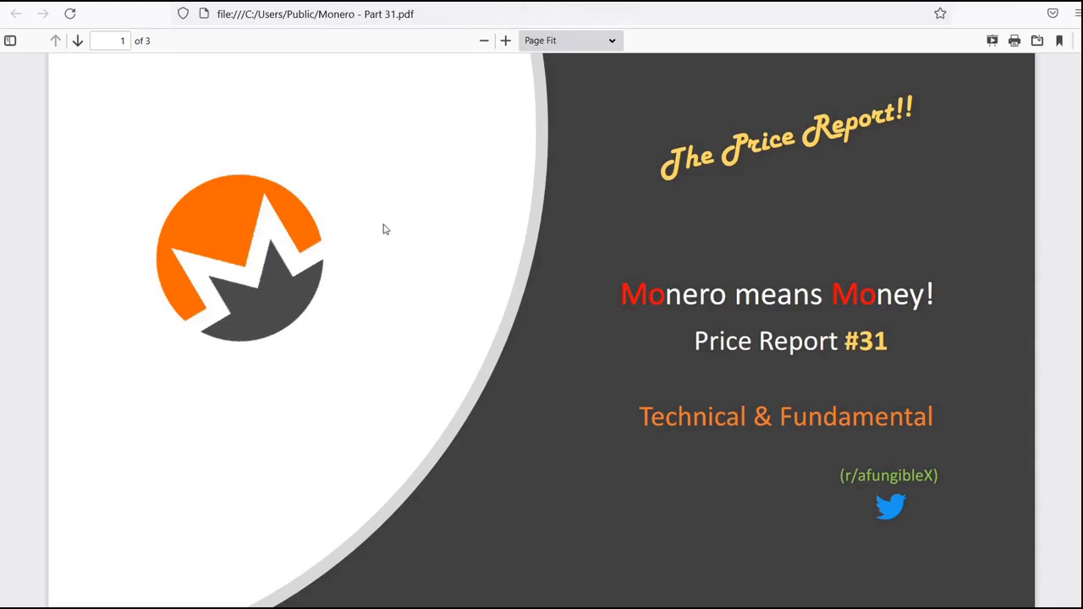
mouse_move(491, 394)
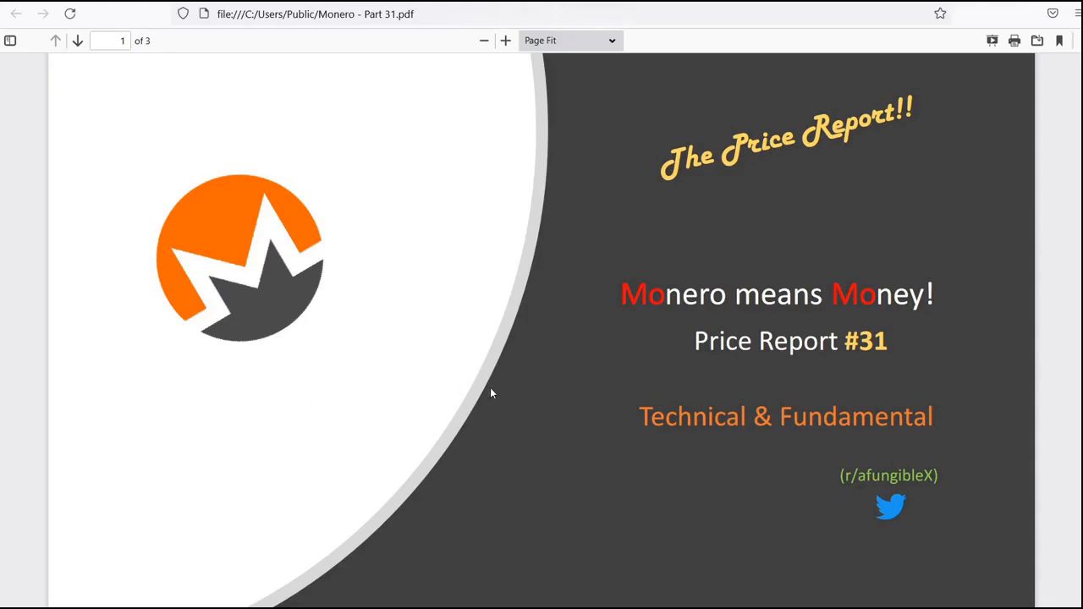
Step: Advance the Monero report PDF to page 2, the Price analysis slide
left_click(77, 41)
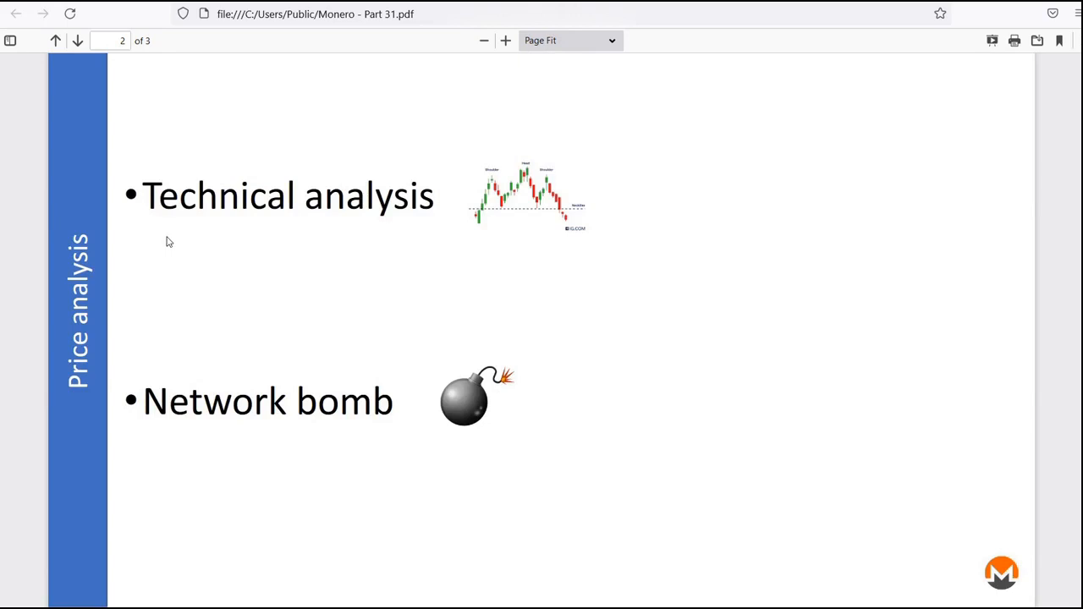
mouse_move(294, 246)
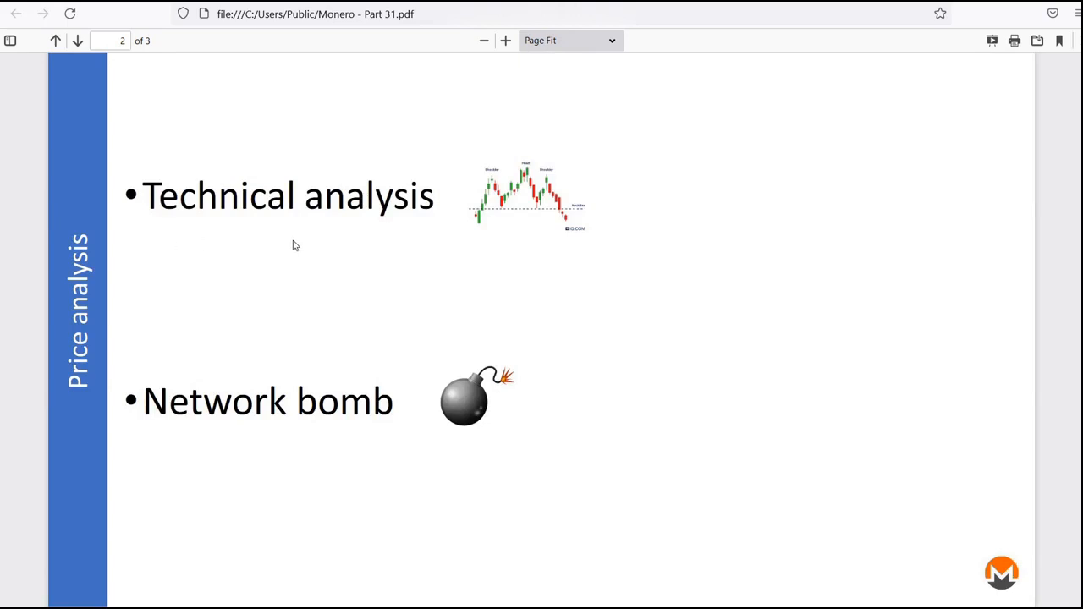
mouse_move(243, 397)
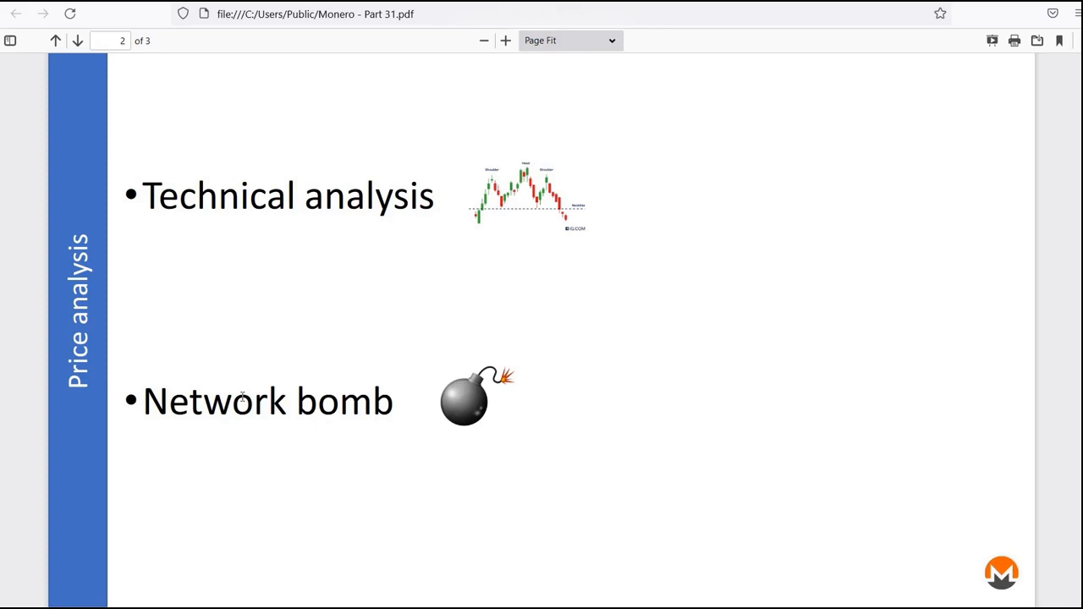
mouse_move(400, 437)
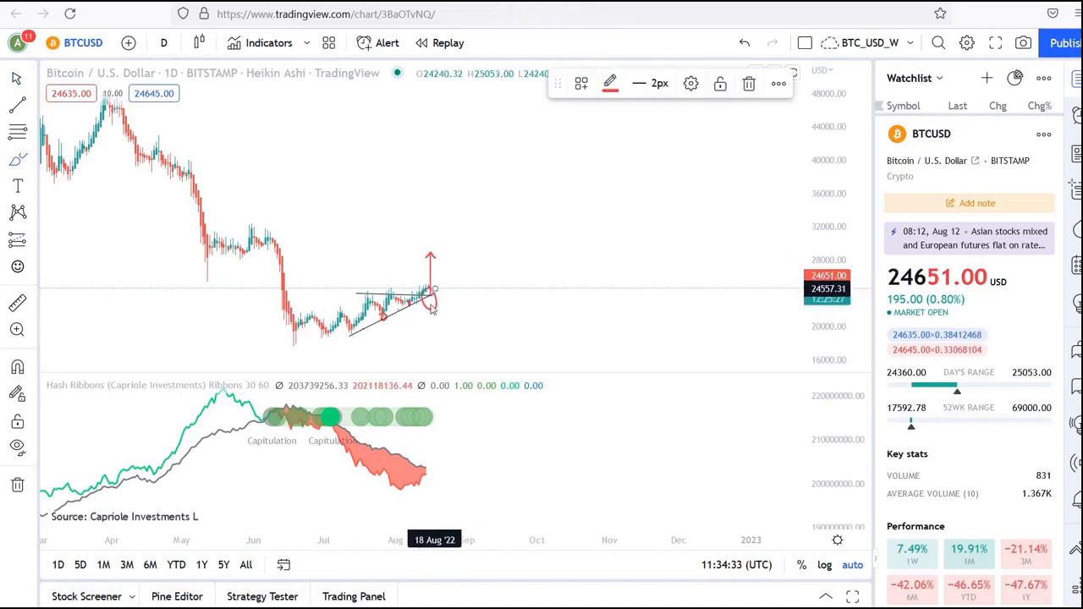
mouse_move(450, 418)
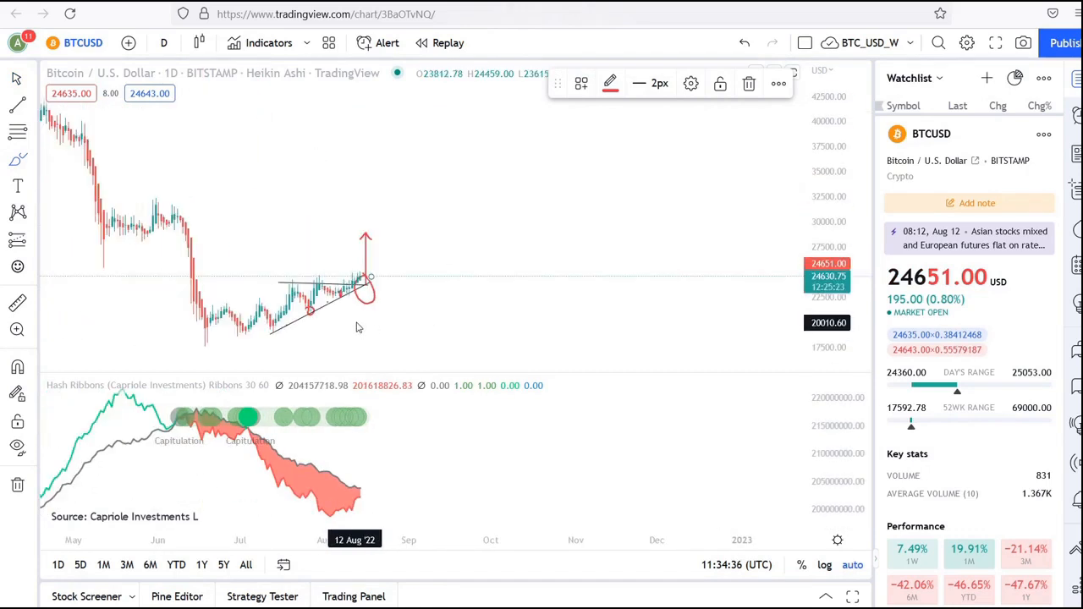
Step: Zoom into the BTCUSD triangle and select the red scribbled circle near the latest candles
left_click_drag(364, 309, 445, 309)
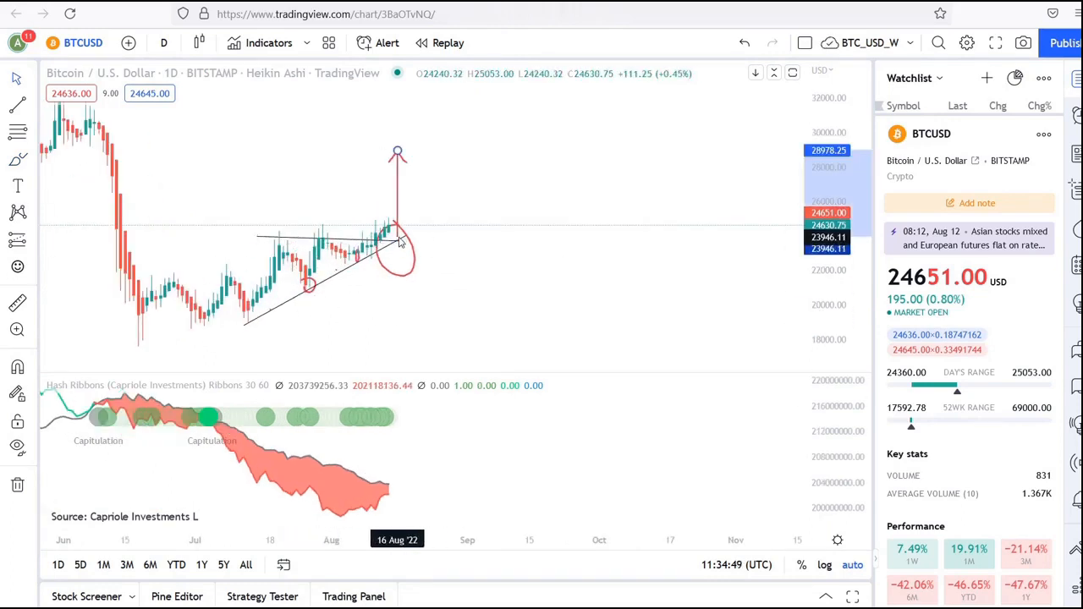
left_click(396, 243)
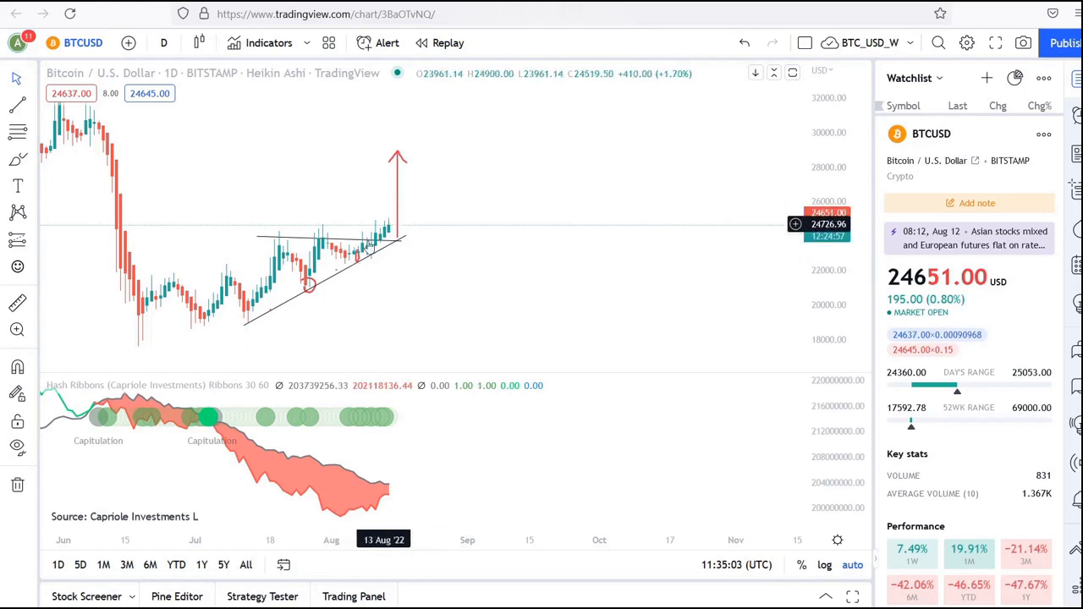
mouse_move(383, 239)
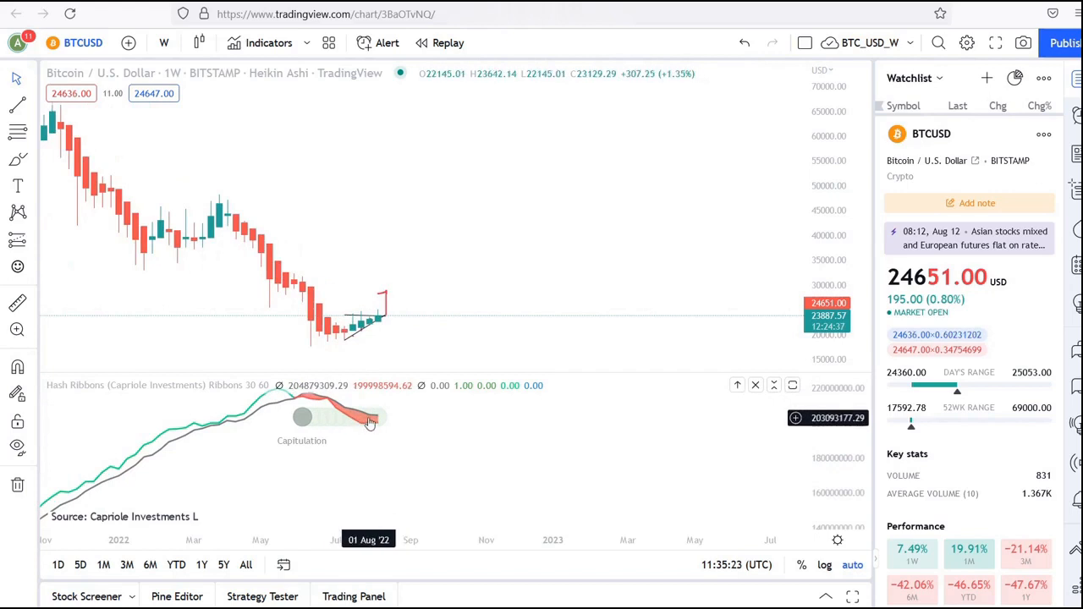
mouse_move(372, 423)
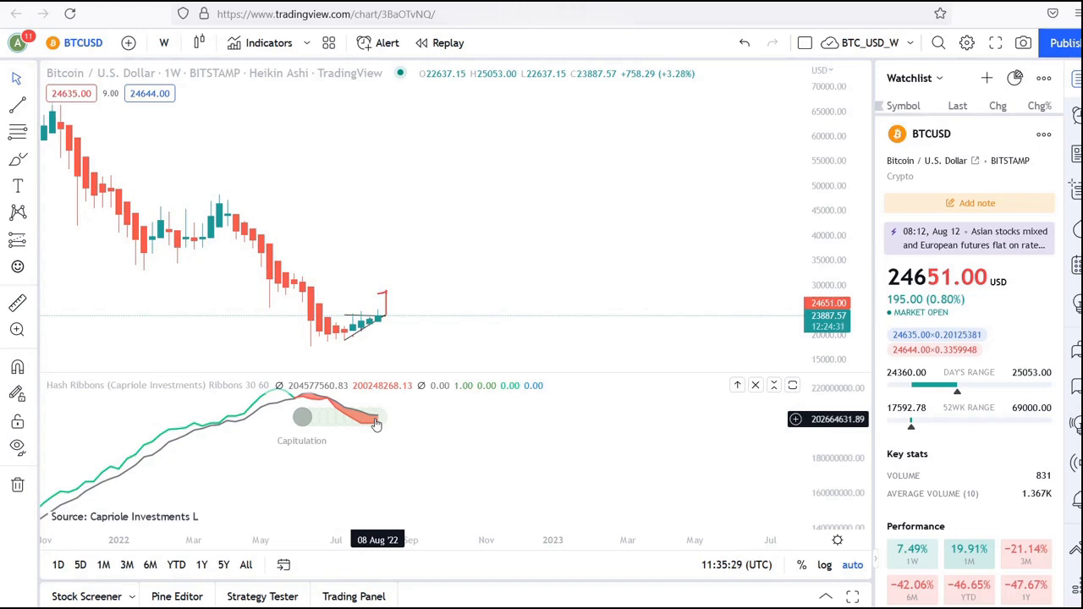
mouse_move(368, 429)
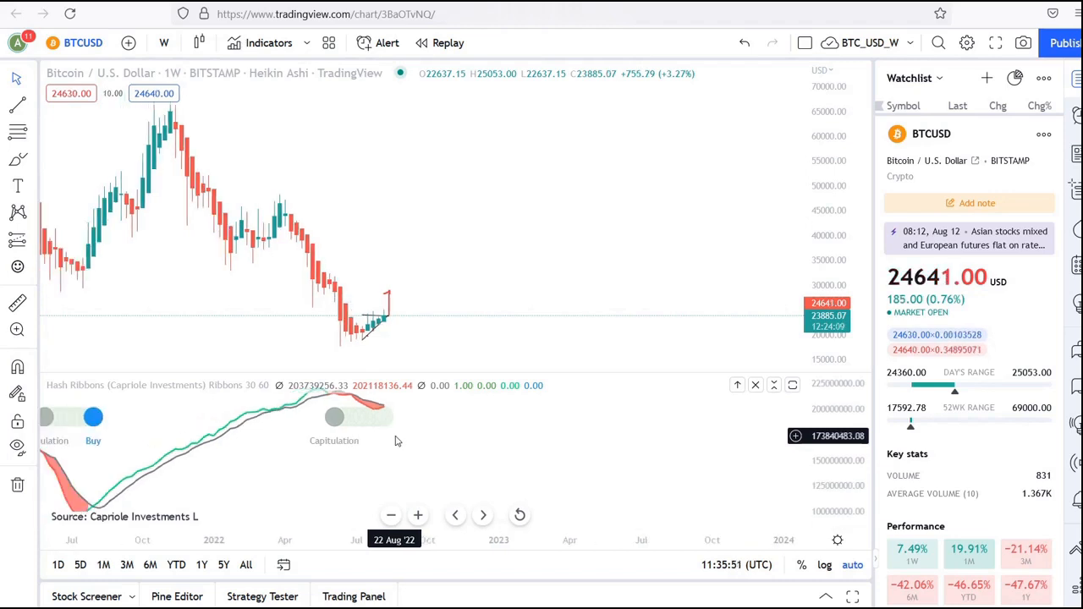
Step: Switch the BTCUSD Heikin Ashi chart interval from daily to weekly
left_click(163, 43)
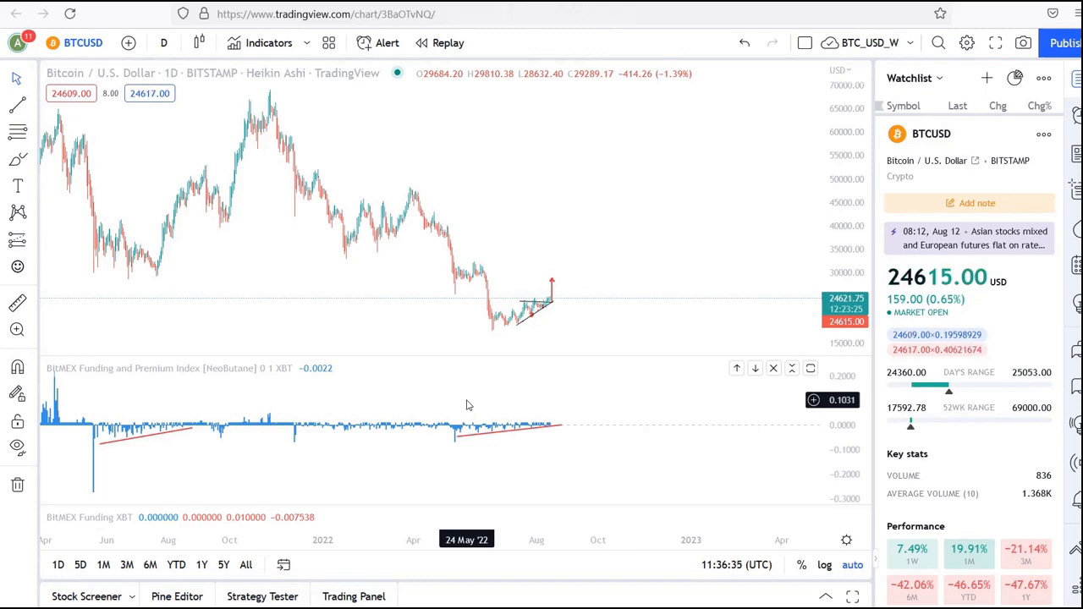
mouse_move(587, 433)
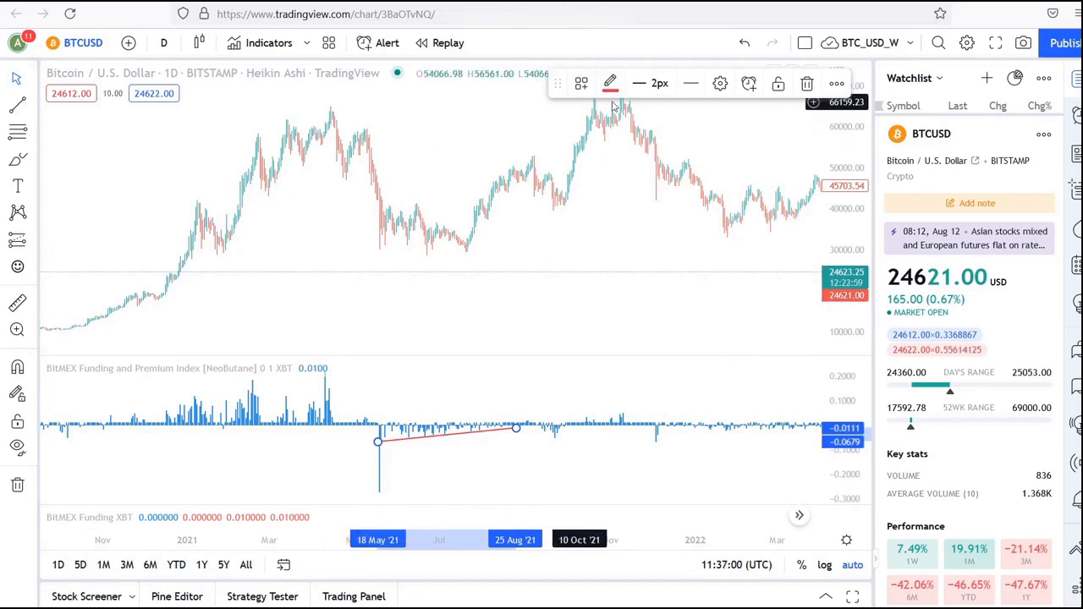
mouse_move(391, 459)
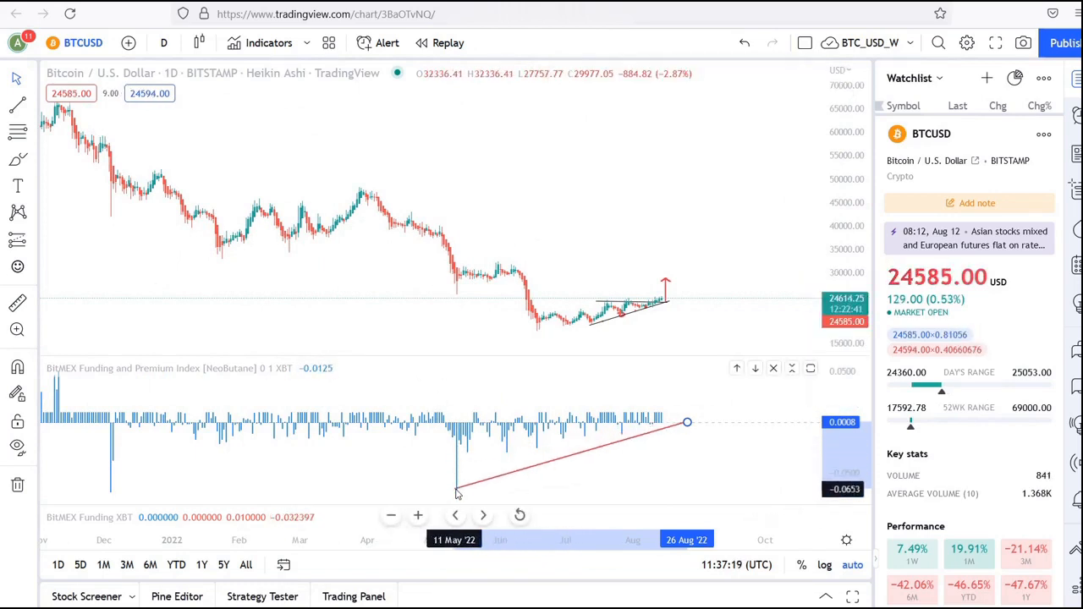
Step: Move the funding trendline's start anchor onto the May 2022 funding low
left_click_drag(457, 493, 452, 466)
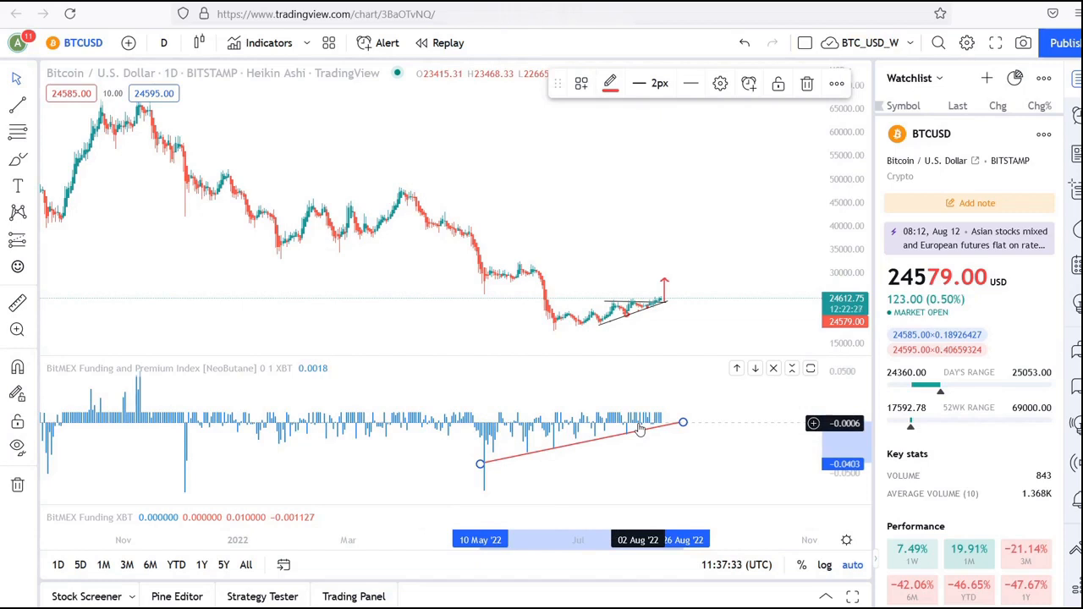
mouse_move(660, 437)
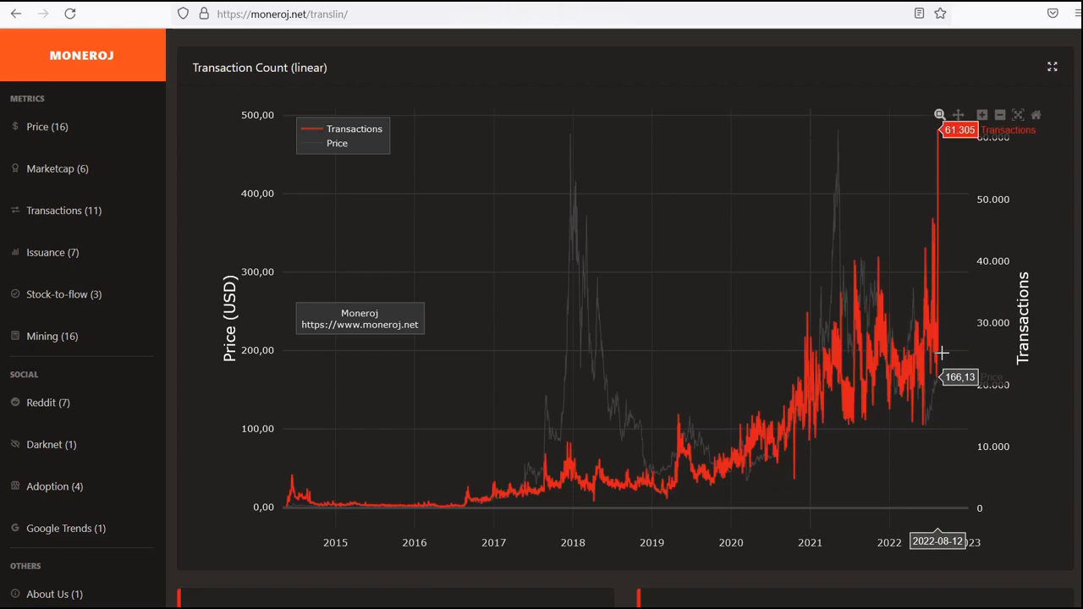
mouse_move(941, 353)
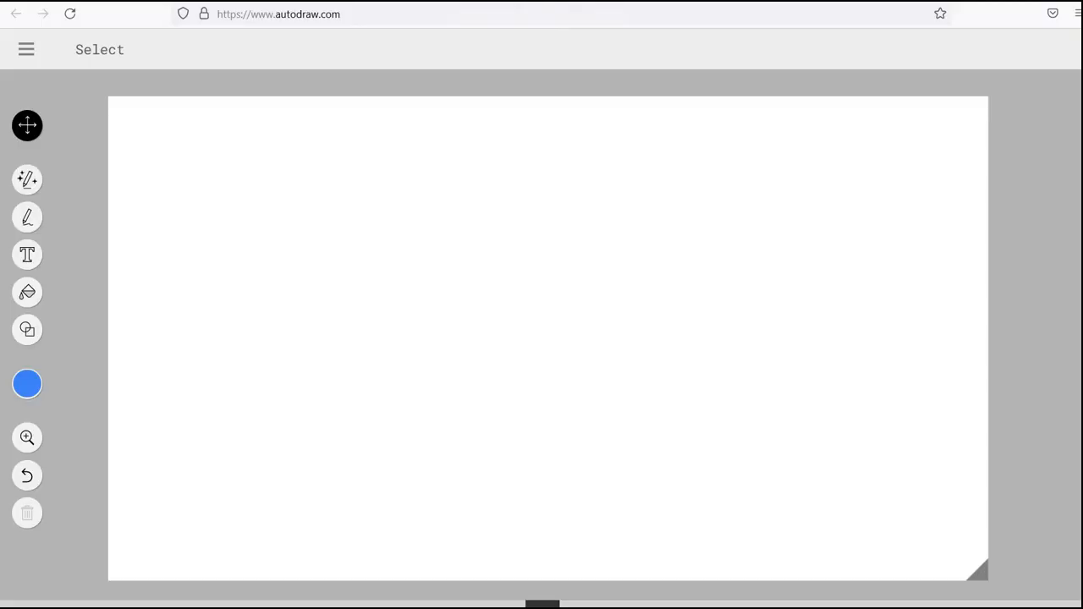
mouse_move(237, 164)
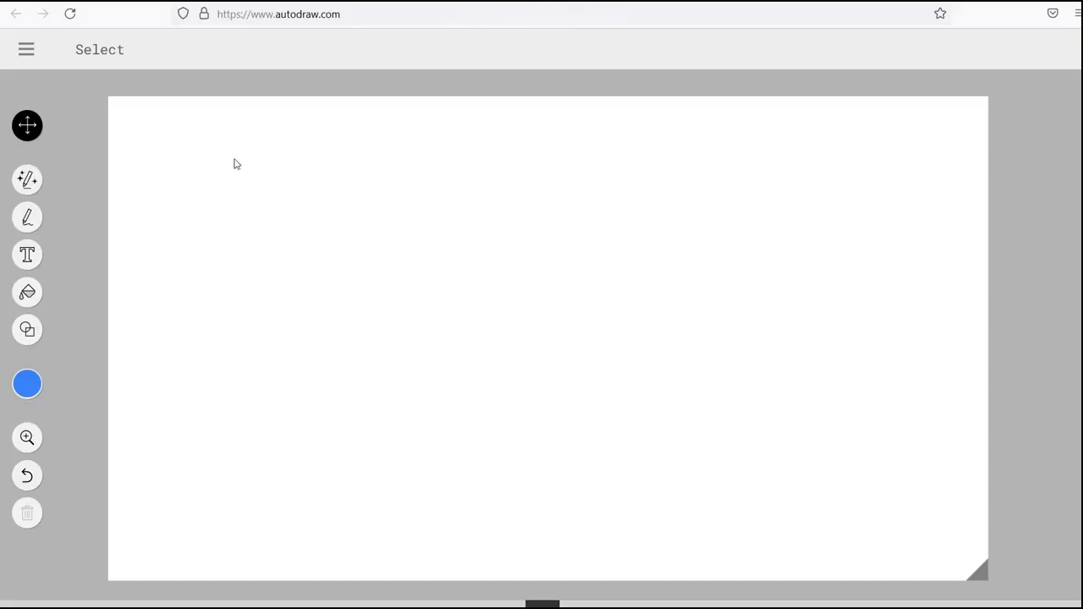
Step: Sketch a branching brace stroke and a large rectangle, ready for dashes inside it
left_click(27, 384)
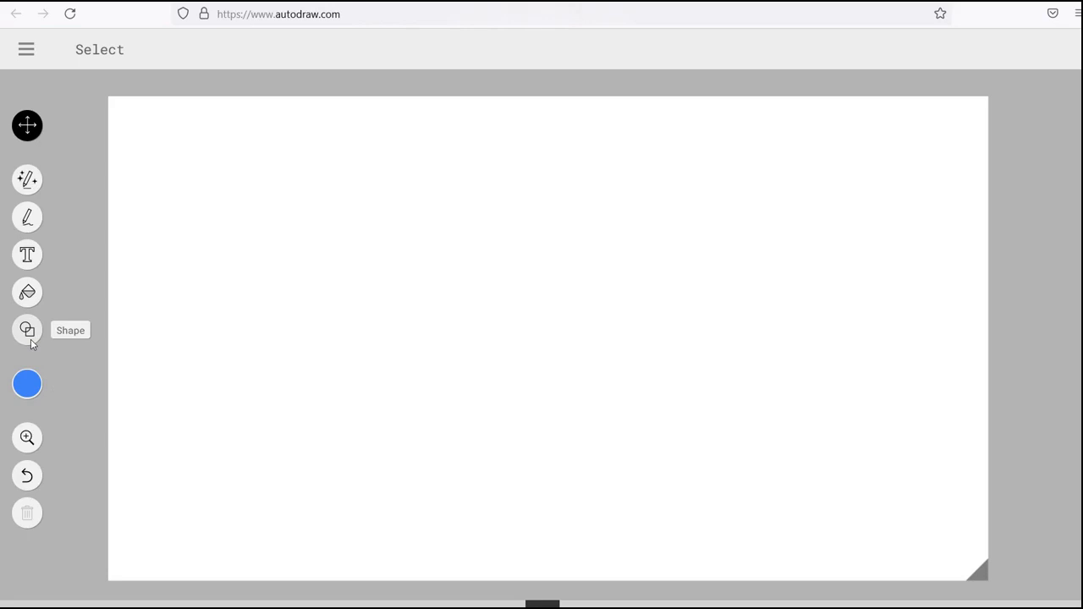
mouse_move(174, 163)
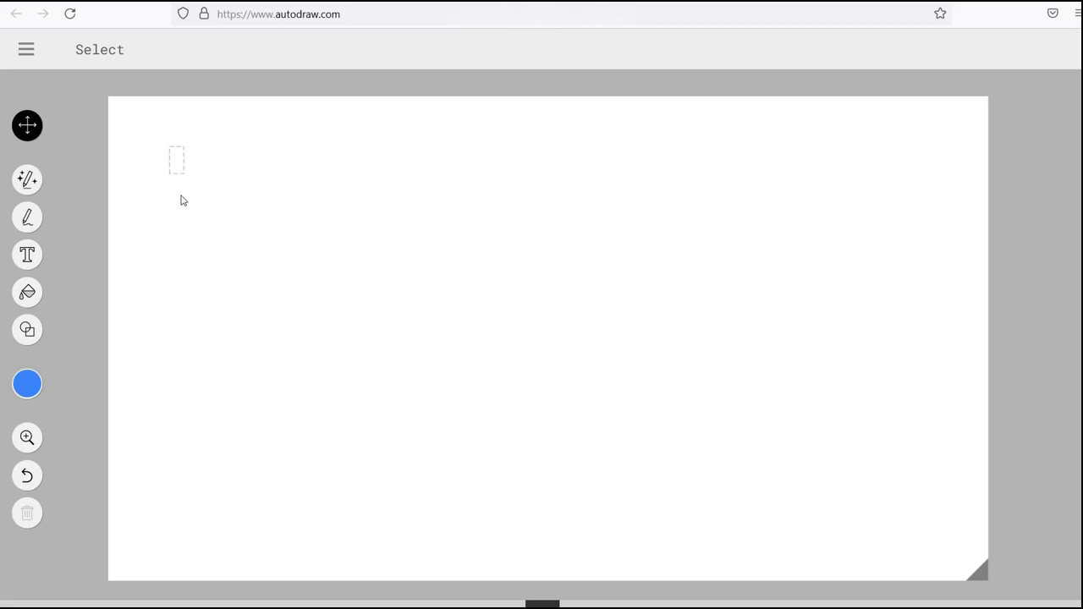
left_click(27, 217)
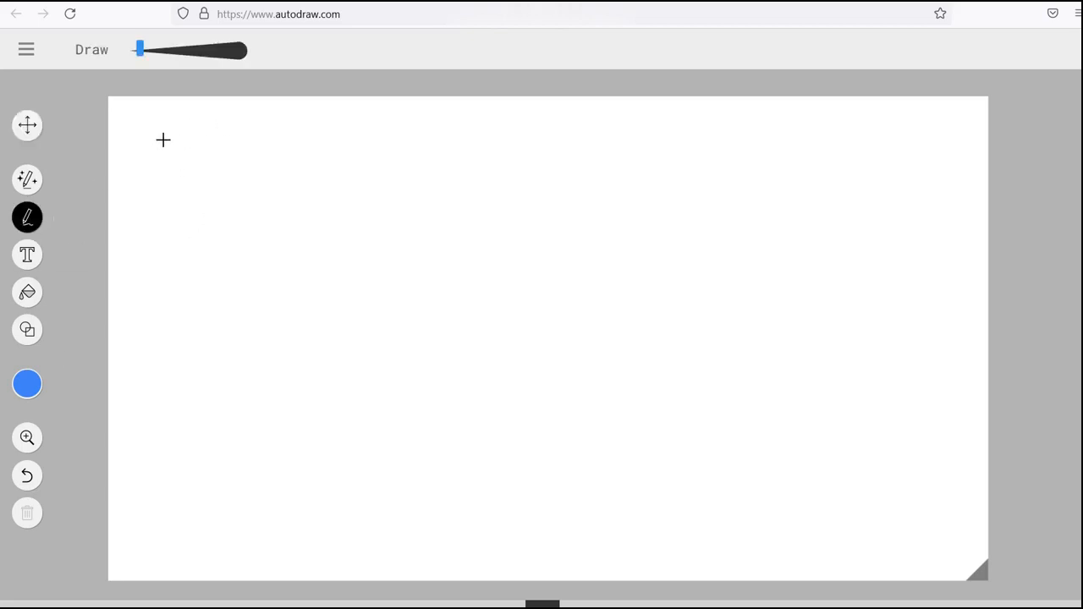
left_click_drag(168, 135, 166, 275)
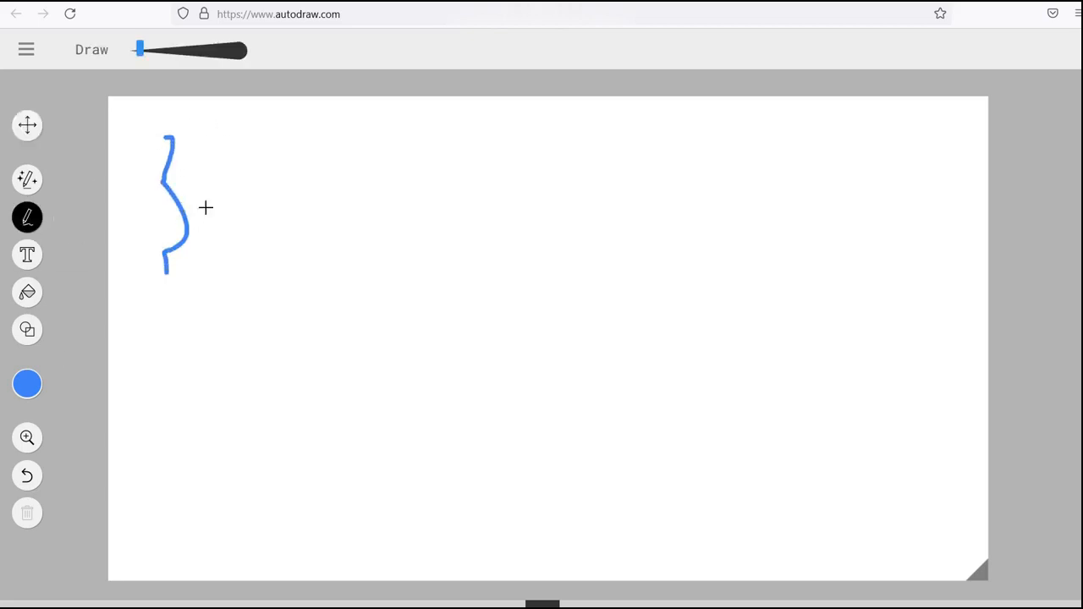
left_click_drag(206, 209, 336, 201)
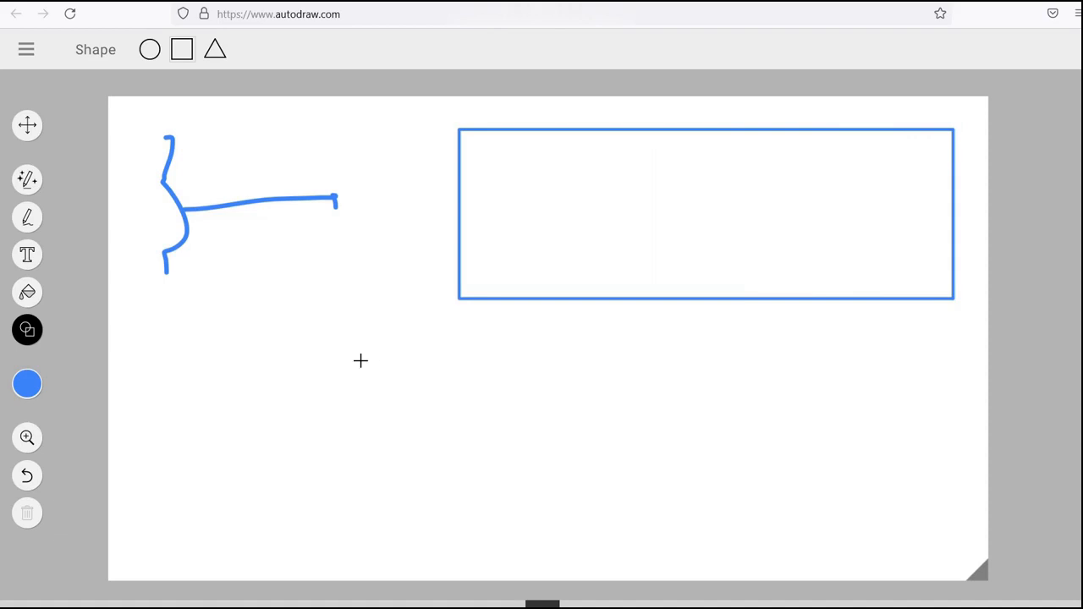
left_click(27, 383)
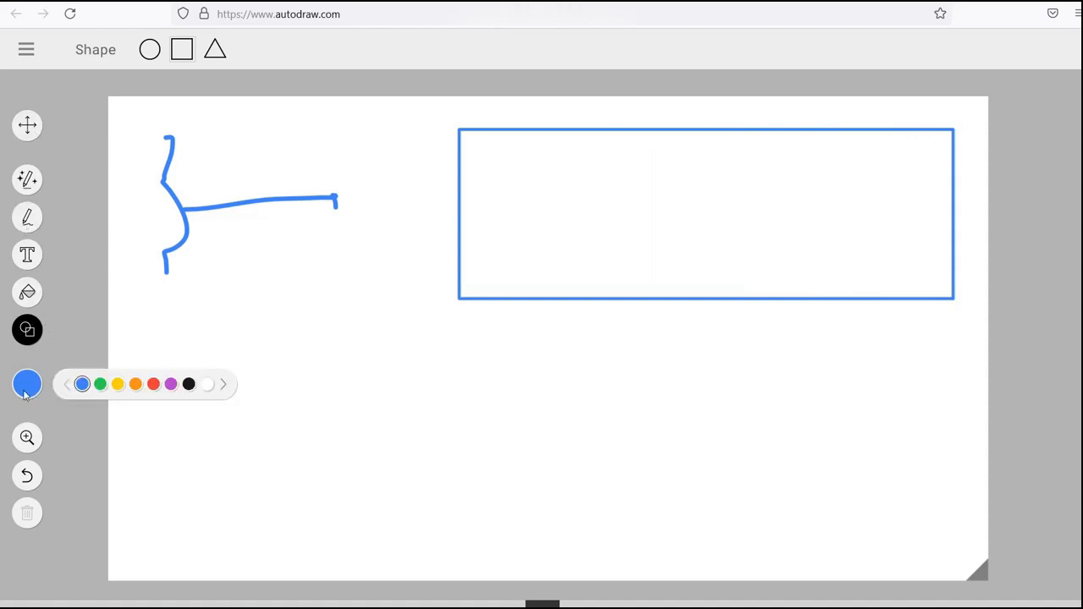
left_click(27, 218)
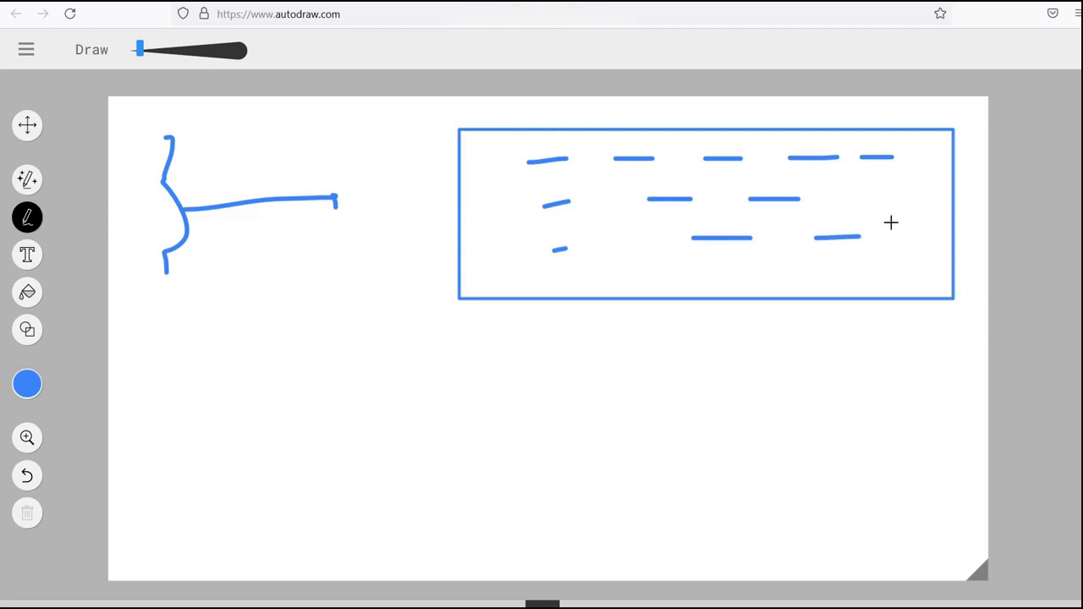
mouse_move(969, 205)
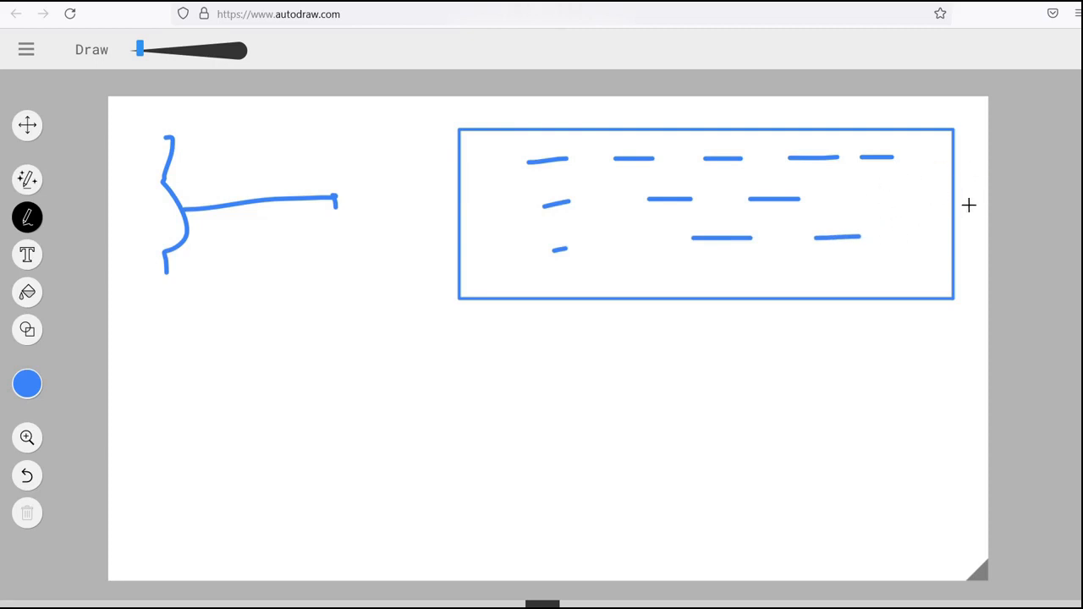
mouse_move(602, 308)
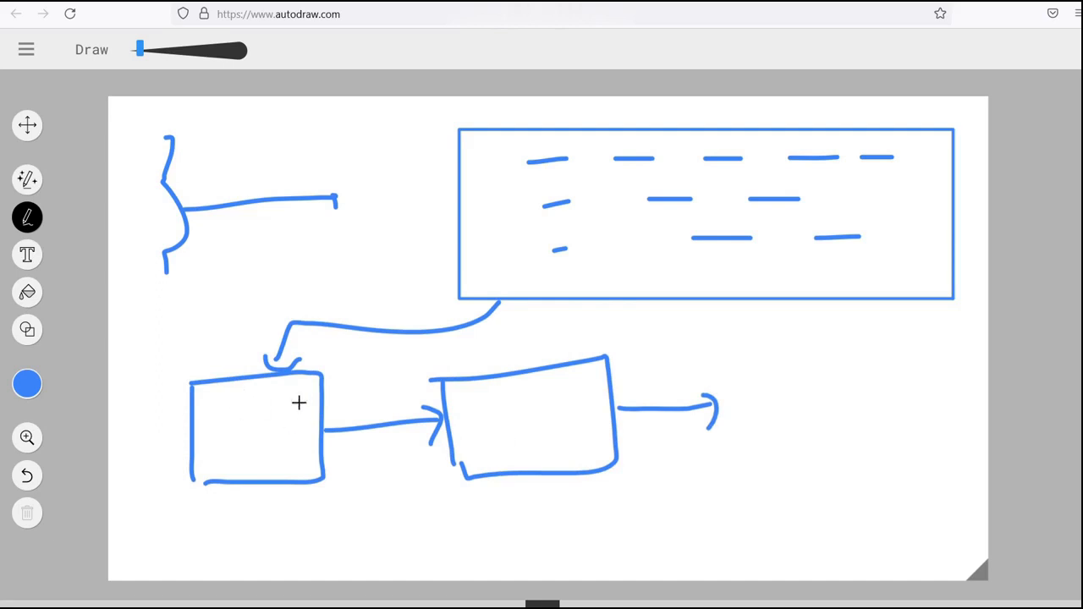
mouse_move(508, 289)
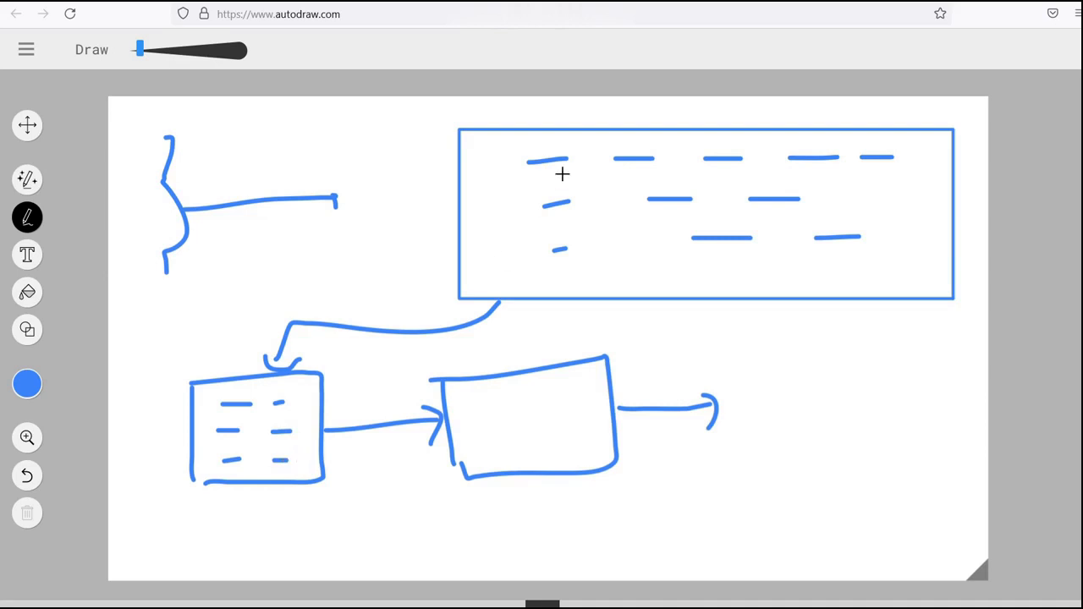
Step: Circle one dash, then write and underline the ~1.9KB, 300KB and ~2200 labels
left_click_drag(563, 175, 541, 159)
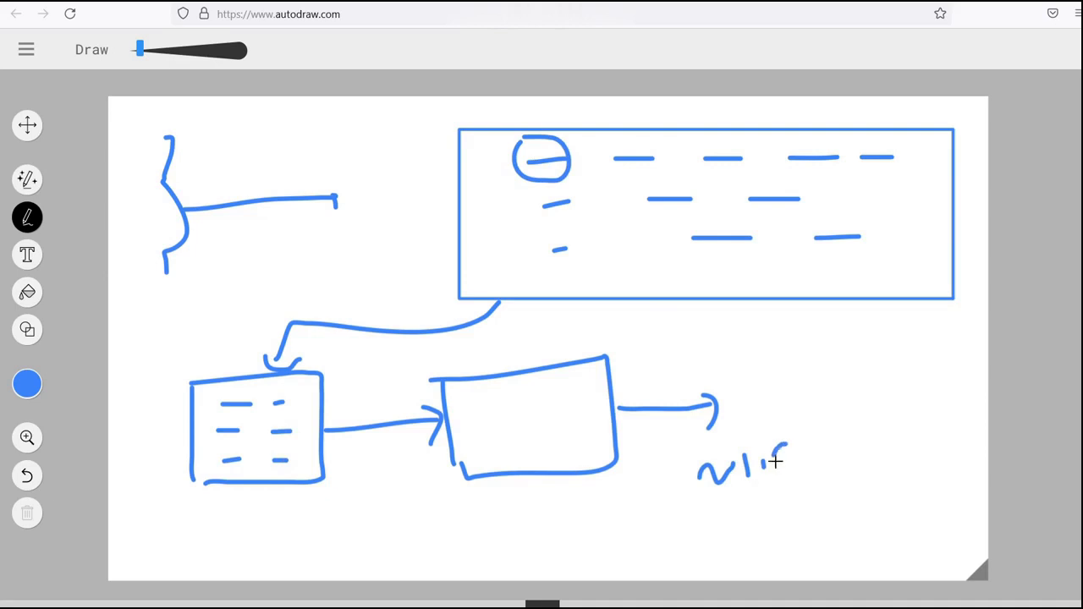
left_click_drag(771, 461, 855, 478)
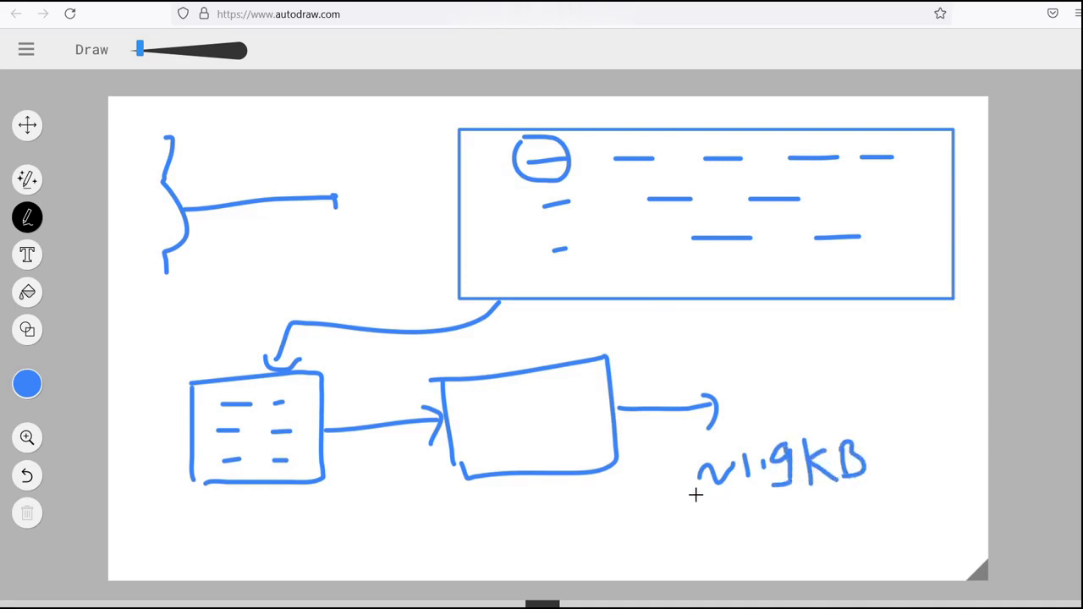
left_click_drag(737, 512, 808, 521)
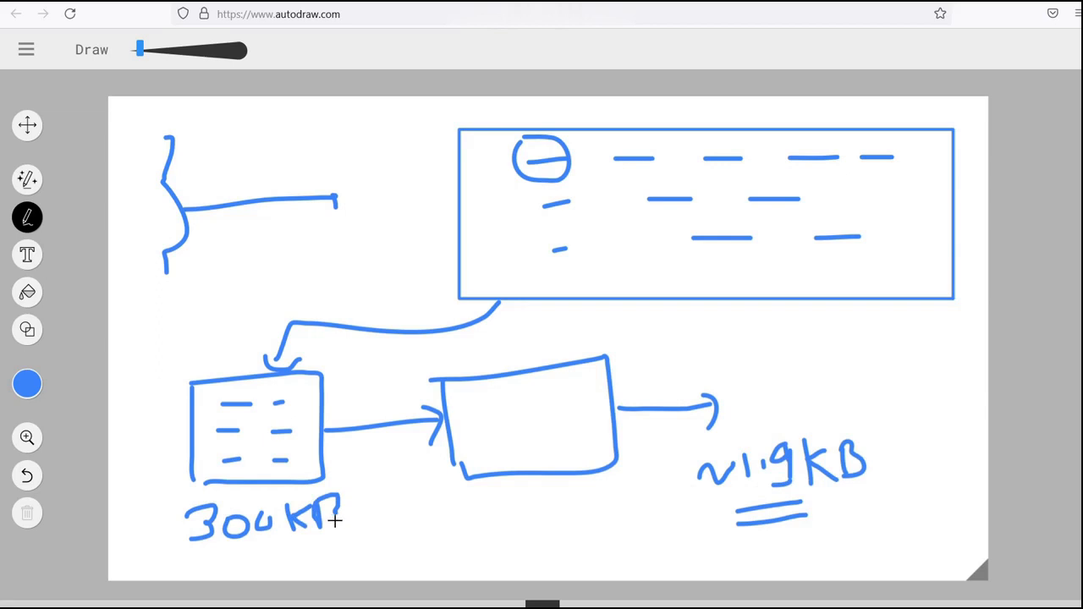
left_click_drag(229, 558, 343, 550)
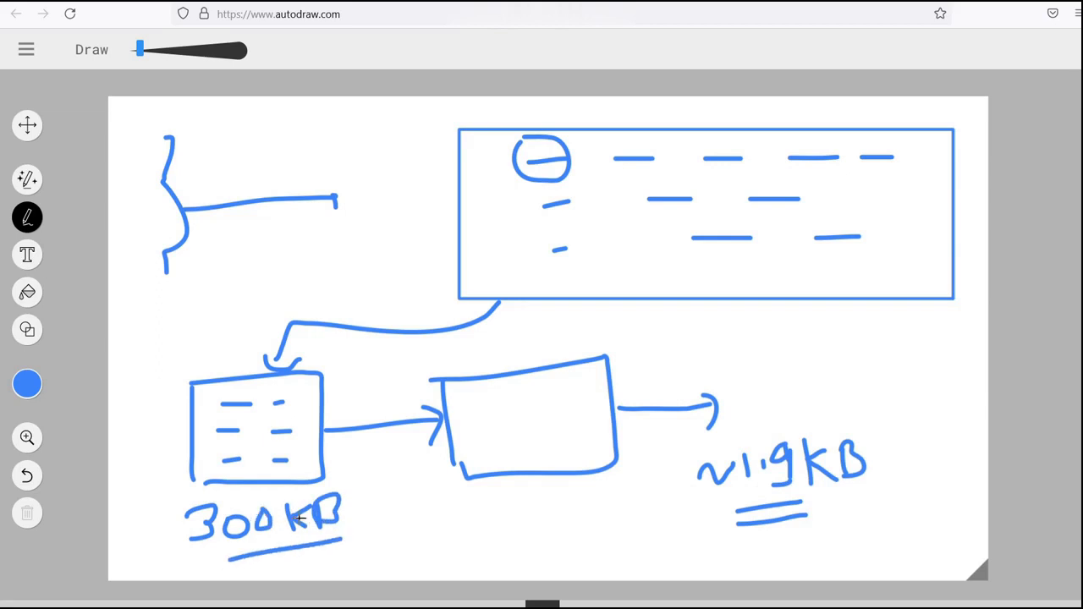
mouse_move(385, 508)
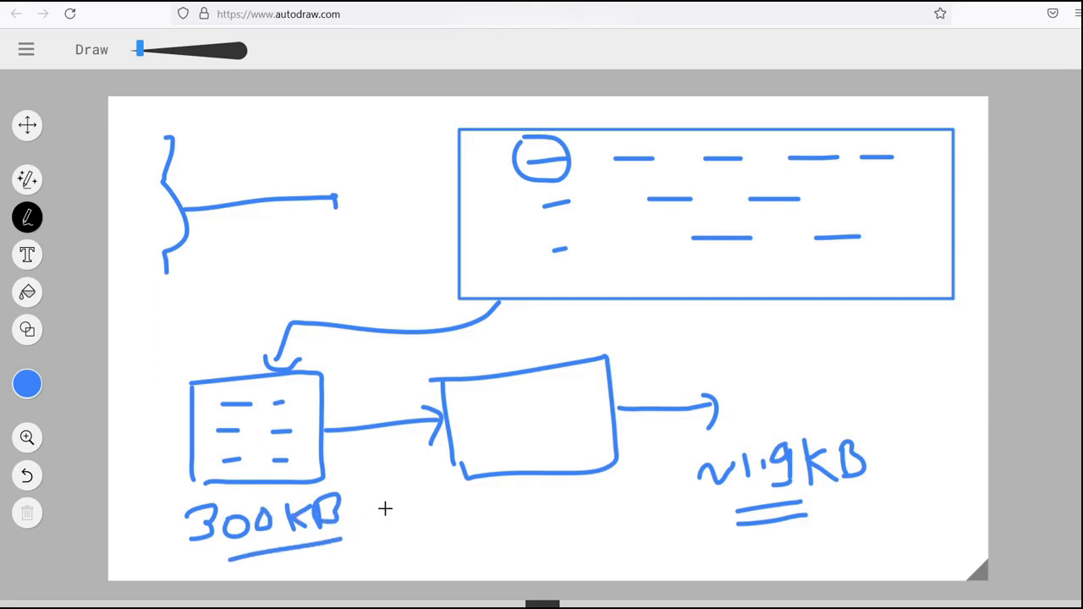
mouse_move(252, 566)
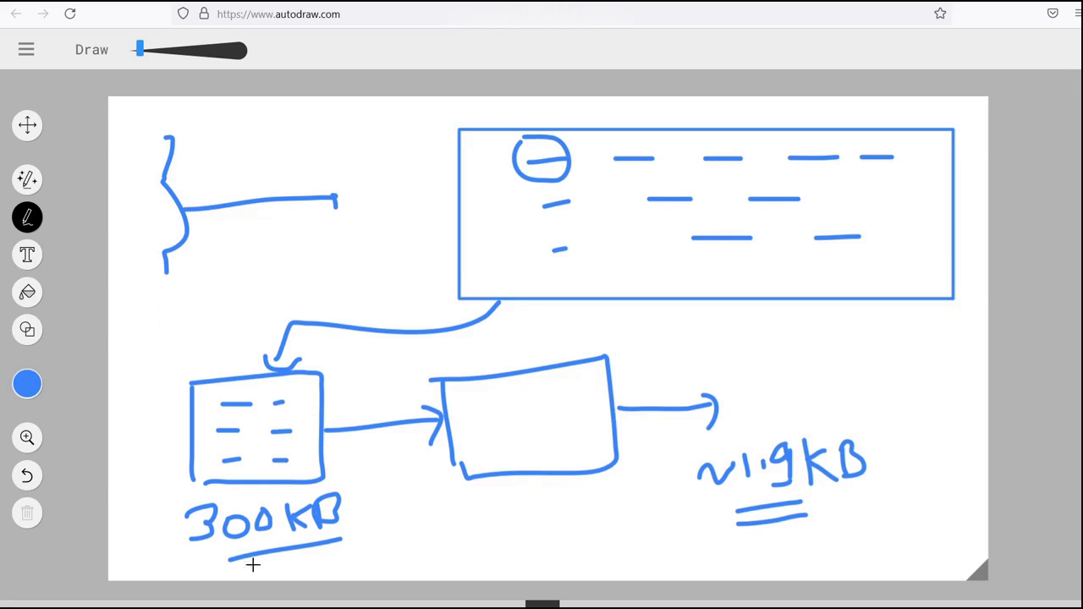
mouse_move(730, 506)
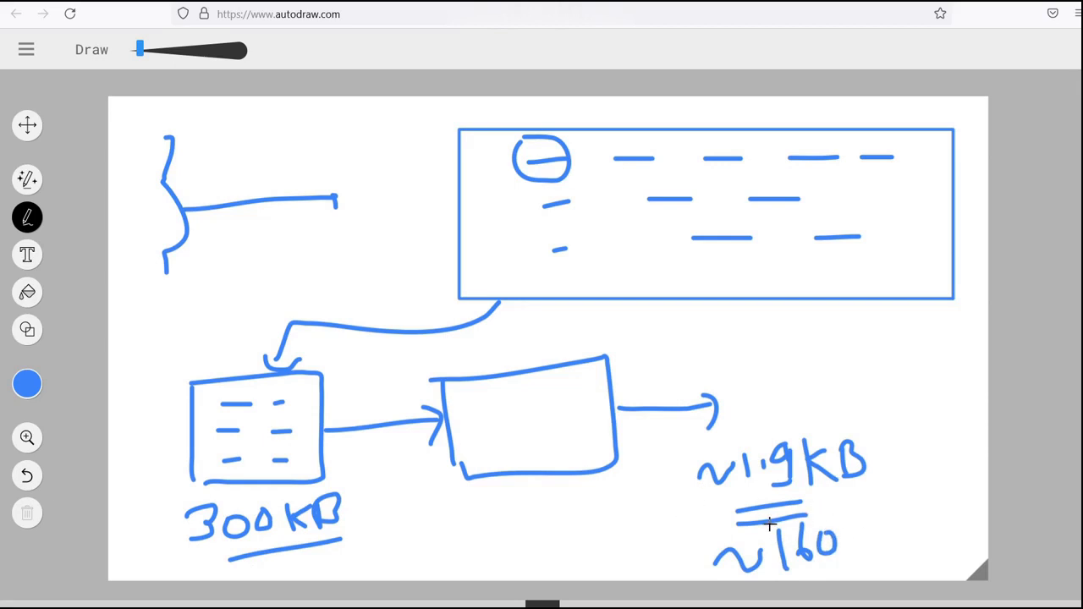
mouse_move(407, 461)
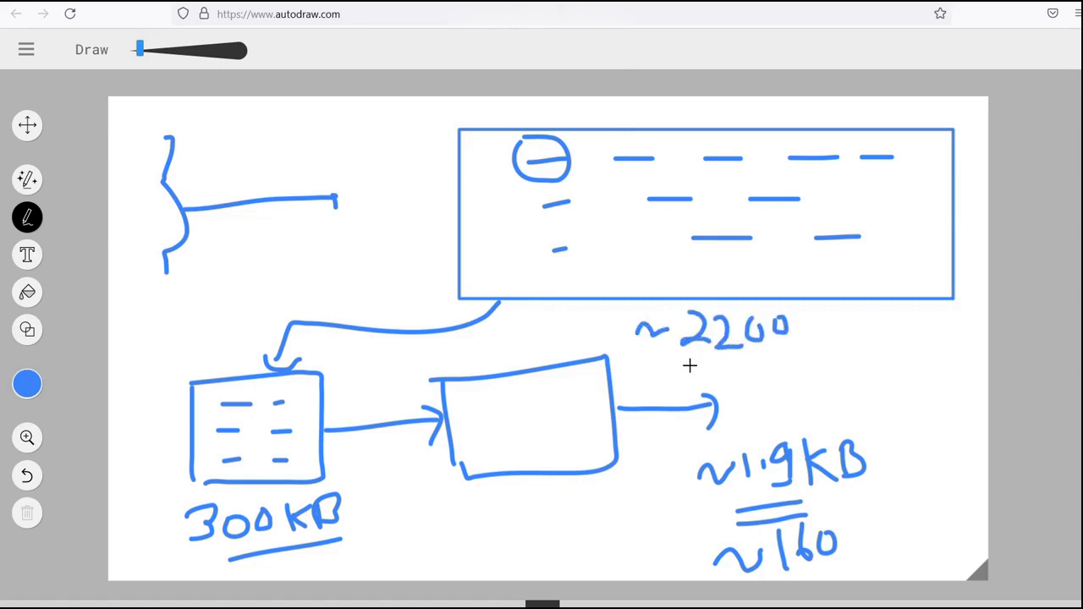
left_click_drag(694, 352, 787, 360)
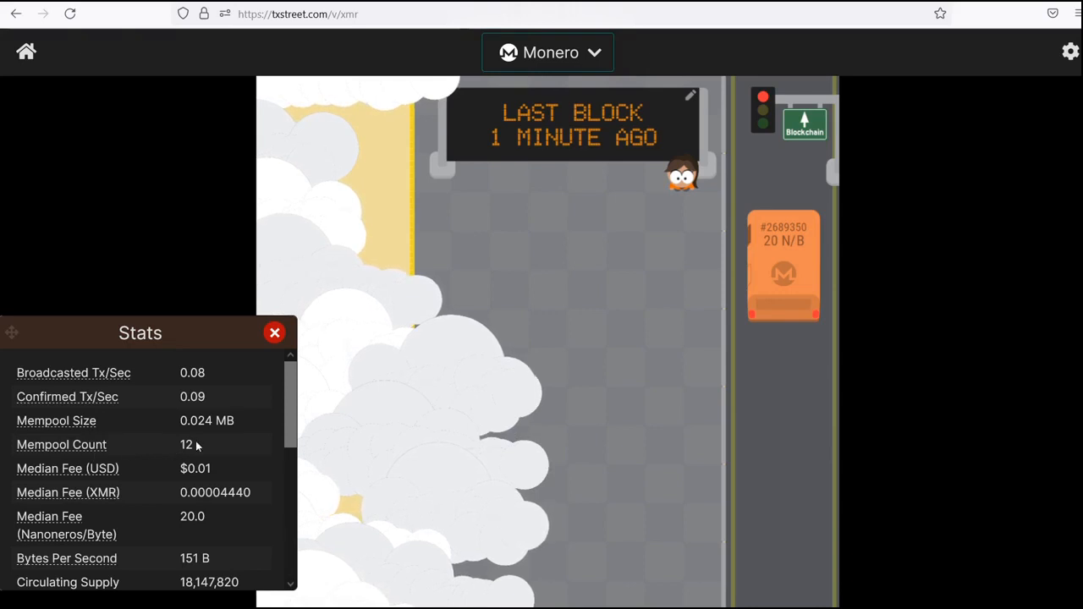
Step: Review TxStreet Monero stats: mempool 0.024 MB, count 12, median fee $0.01
double_click(185, 444)
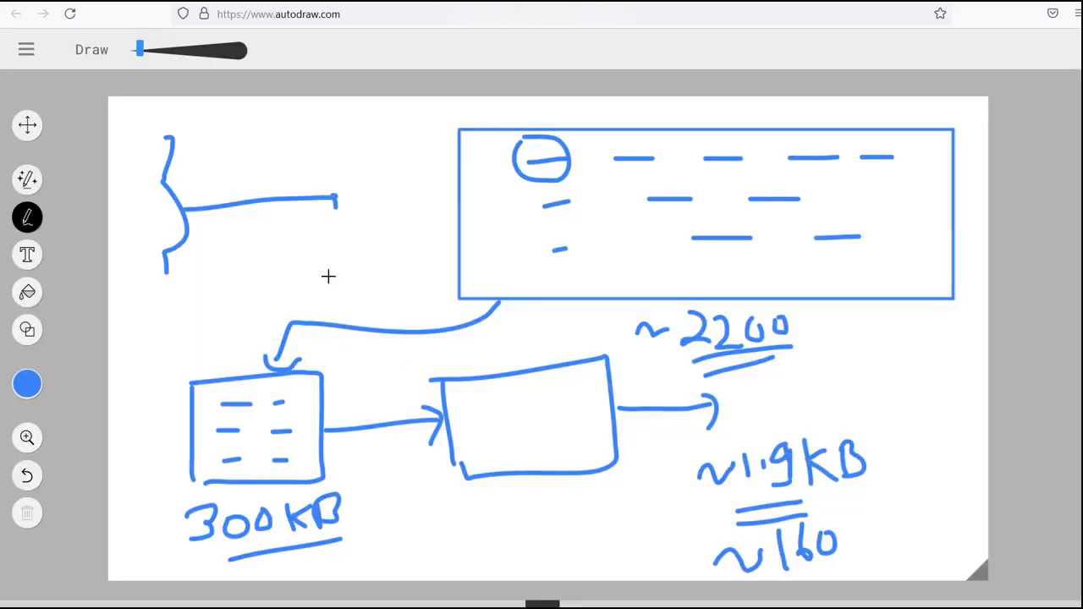
Step: Clear the canvas and draw three rectangles in a row, the third widest
left_click(27, 125)
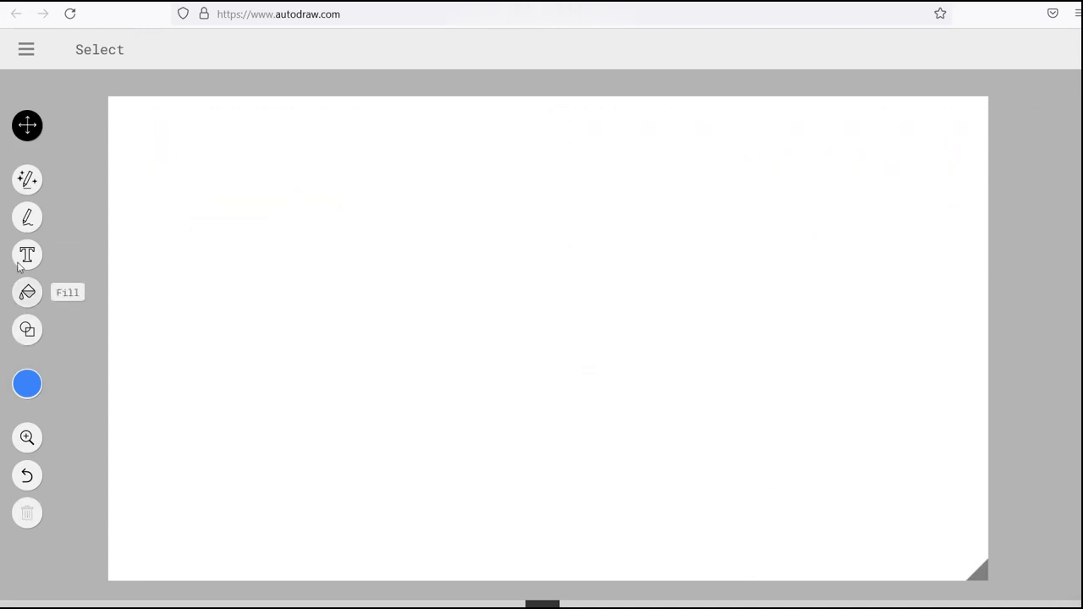
left_click_drag(196, 153, 322, 219)
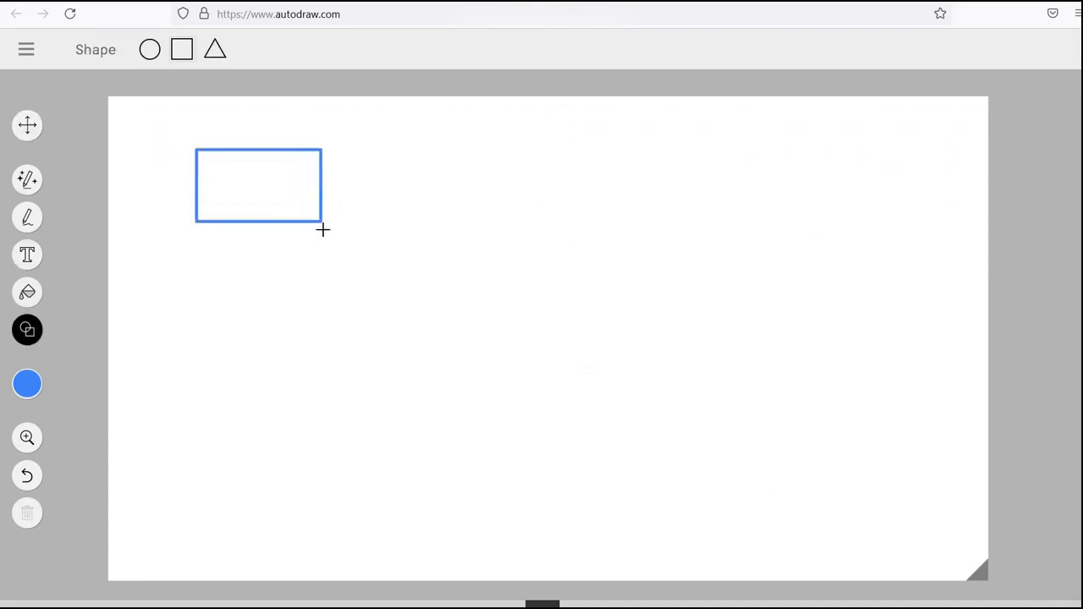
left_click_drag(405, 148, 562, 242)
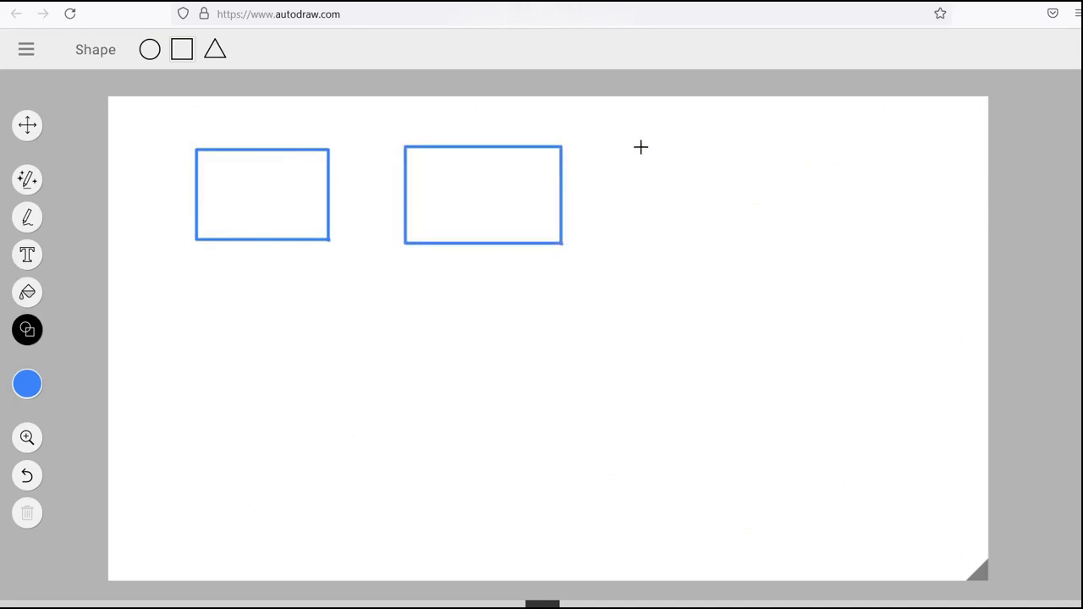
left_click_drag(641, 146, 845, 245)
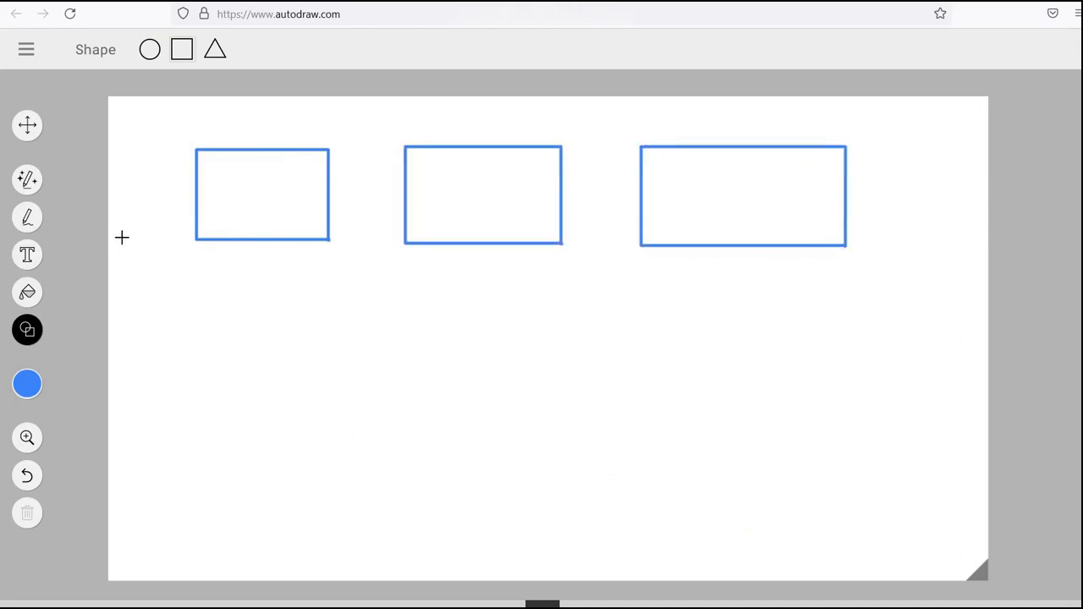
Step: Sketch transaction dashes inside the first rectangle and label it 300KB
left_click(27, 217)
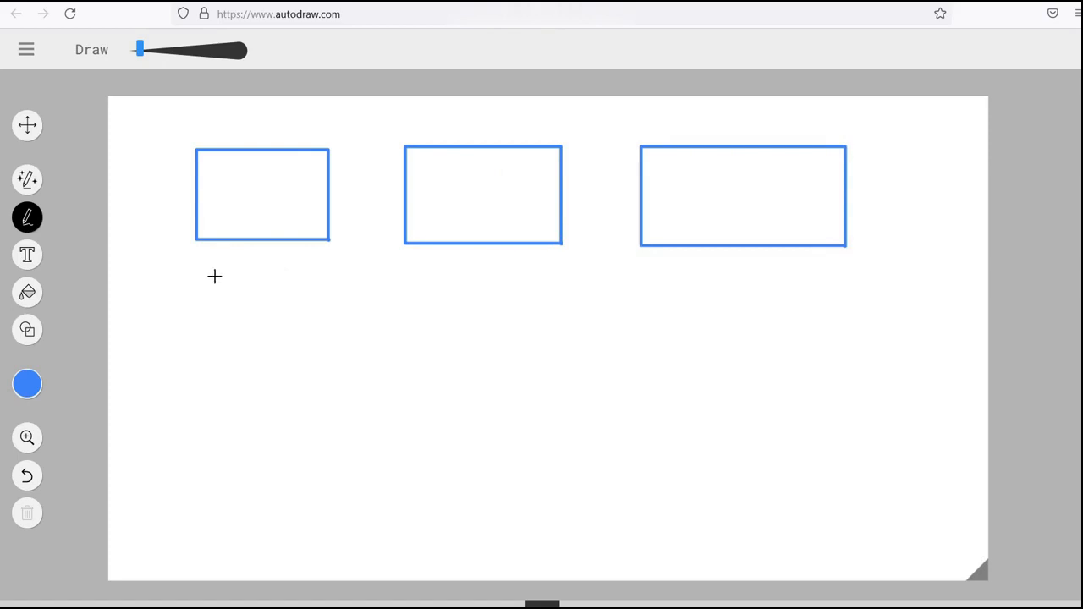
left_click_drag(213, 280, 288, 279)
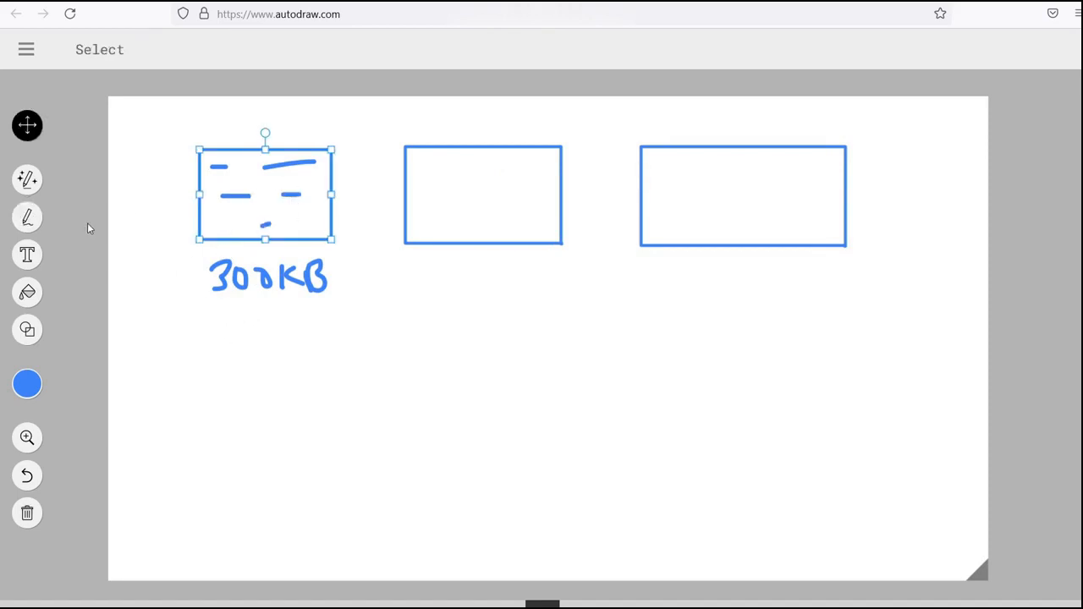
left_click(27, 217)
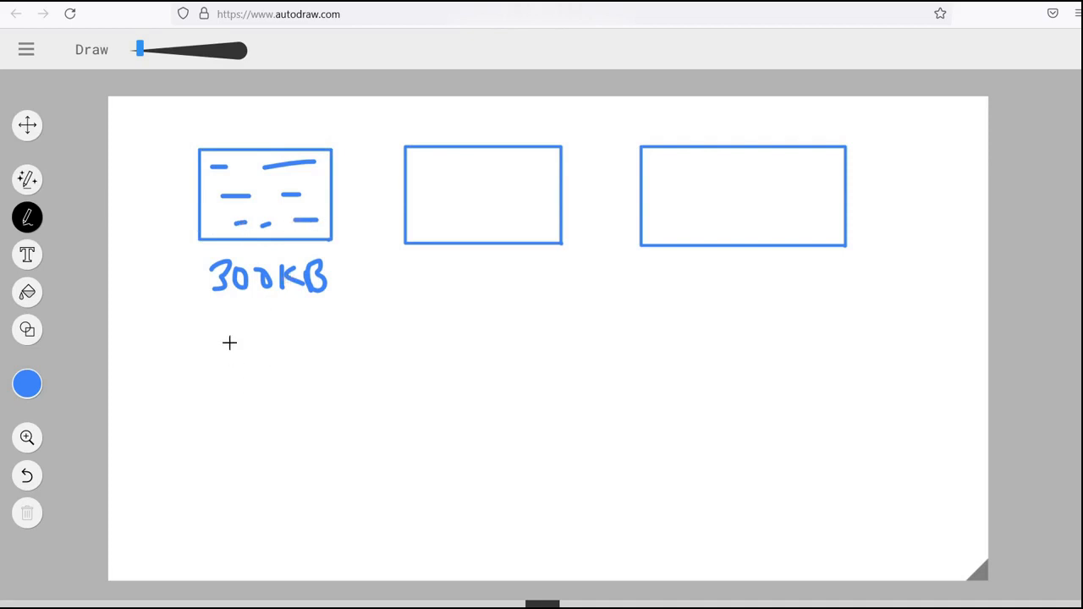
Step: Draw an arrow from 300KB and write the bracketed [0.6 XMR/blk + txn fees] formula
left_click_drag(258, 300, 261, 347)
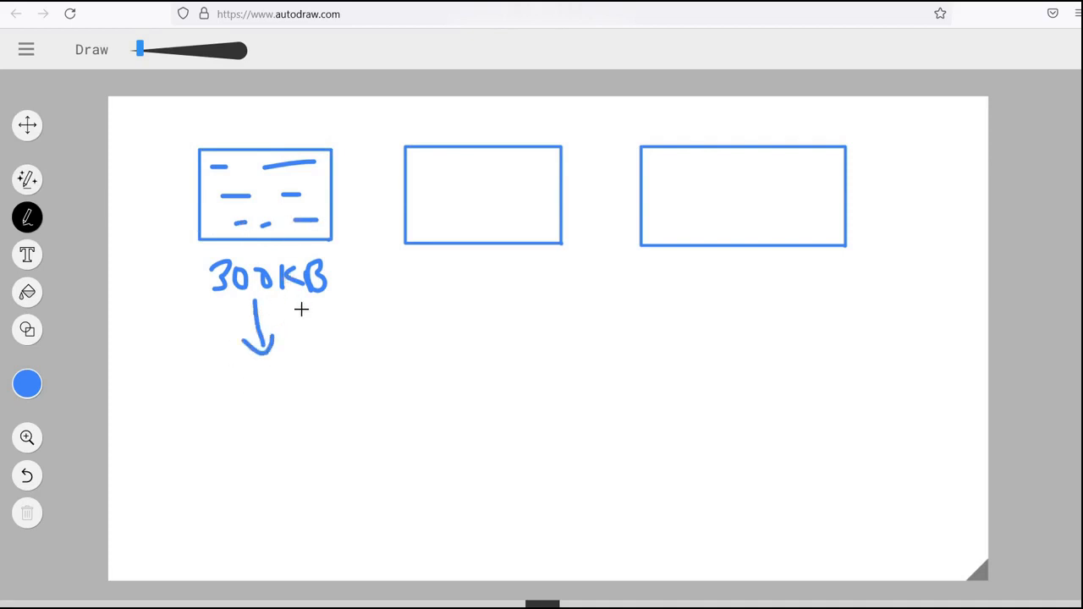
left_click_drag(275, 377, 262, 406)
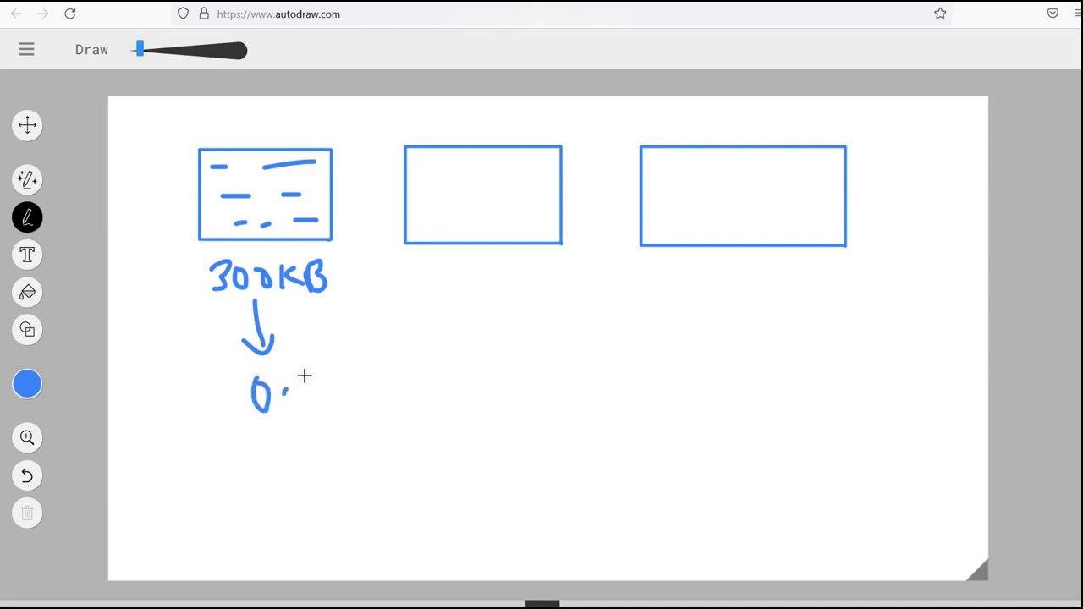
left_click_drag(288, 394, 410, 394)
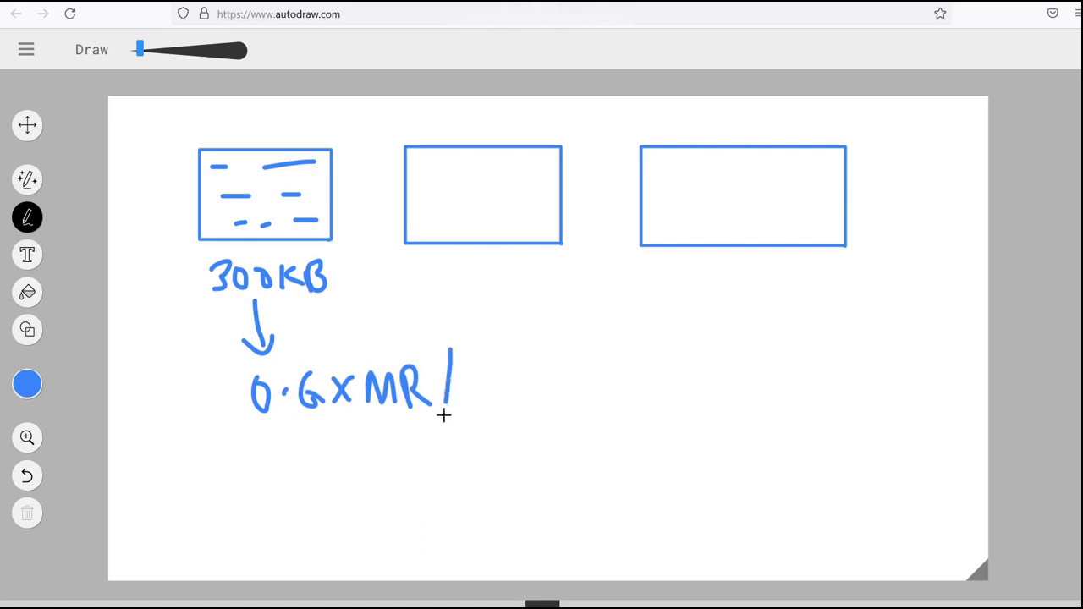
left_click_drag(465, 372, 487, 406)
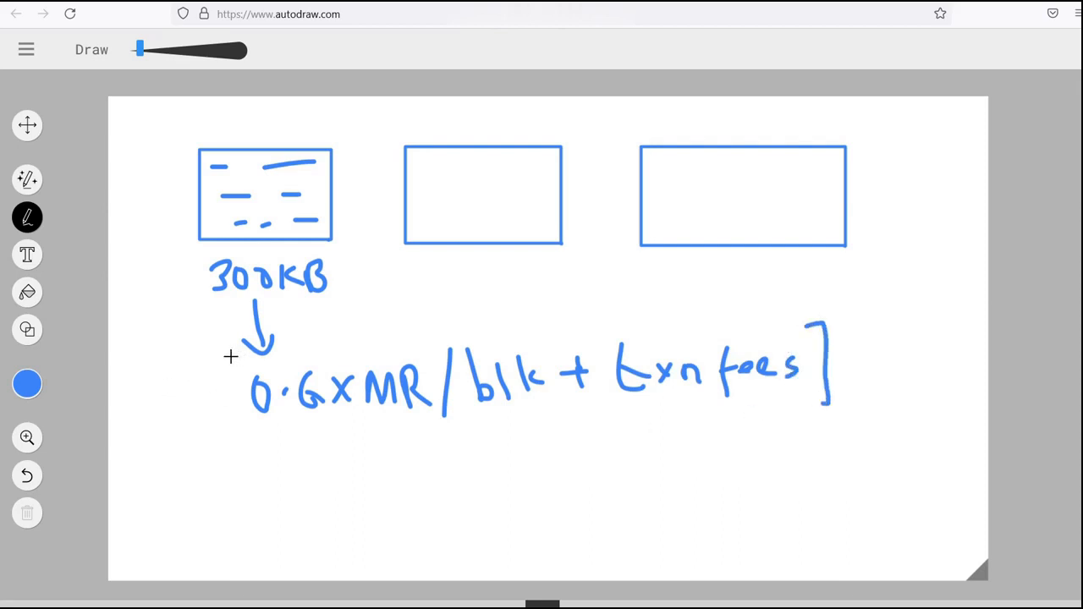
left_click_drag(227, 359, 227, 436)
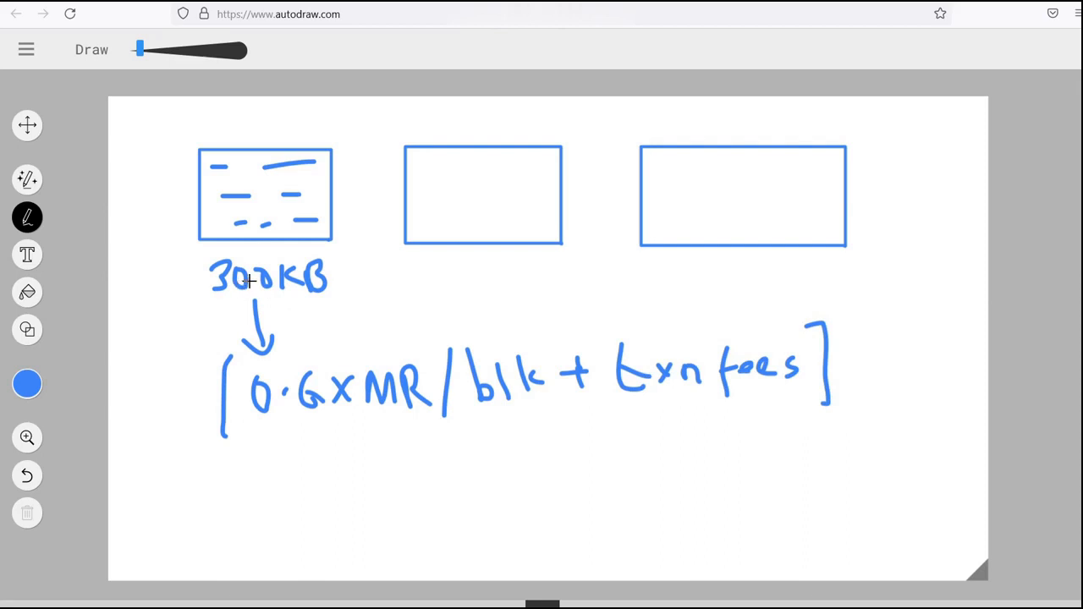
mouse_move(282, 379)
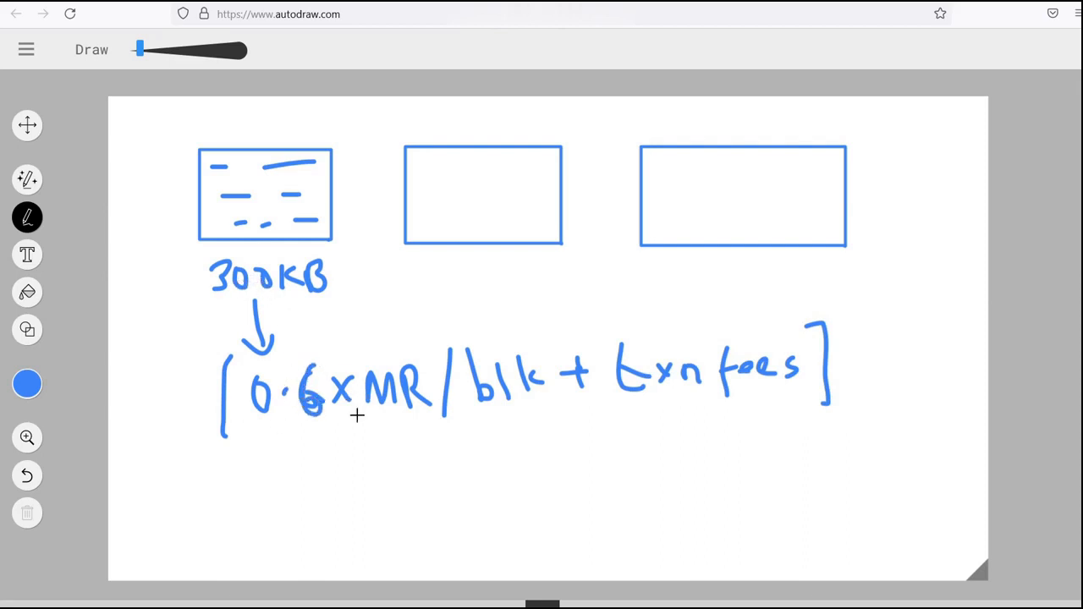
Step: Write 0.5XMR + = 0.6XMR below the formula and 300 under the middle block
left_click_drag(336, 431, 337, 465)
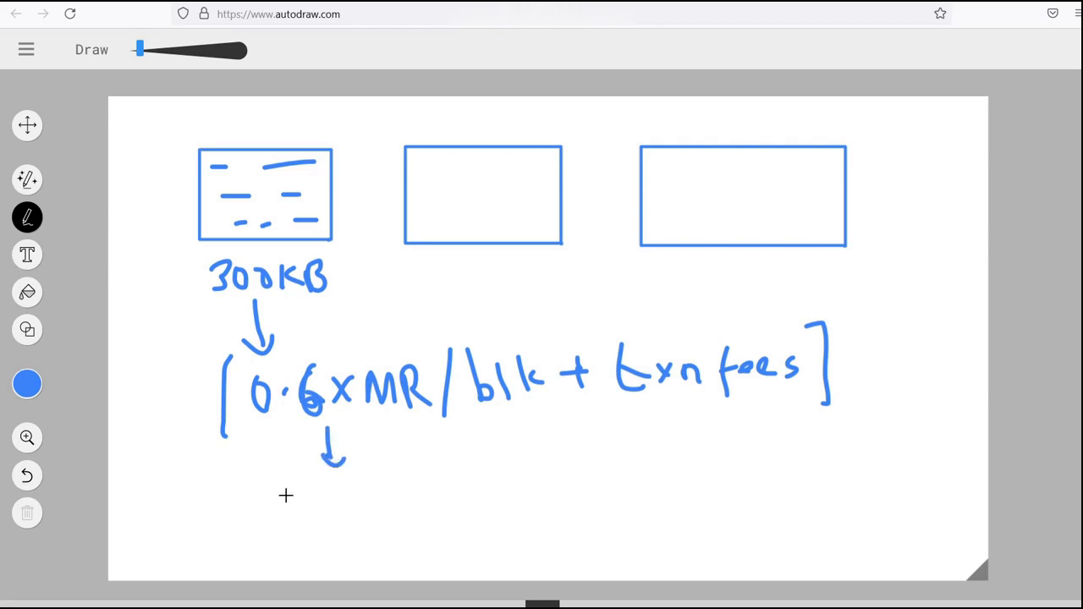
left_click_drag(279, 508, 347, 507)
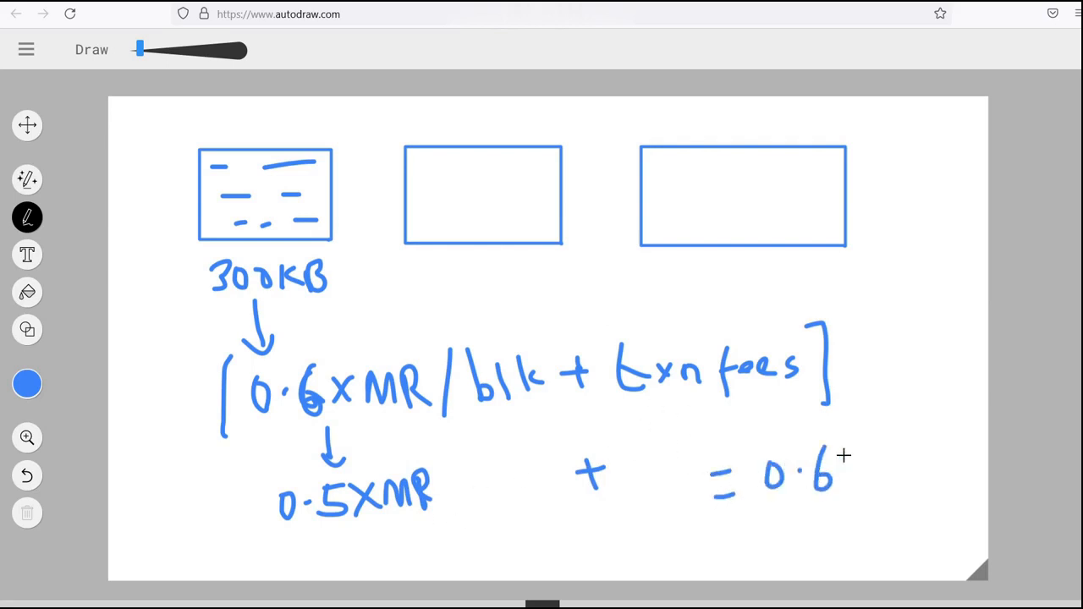
left_click_drag(846, 474, 948, 474)
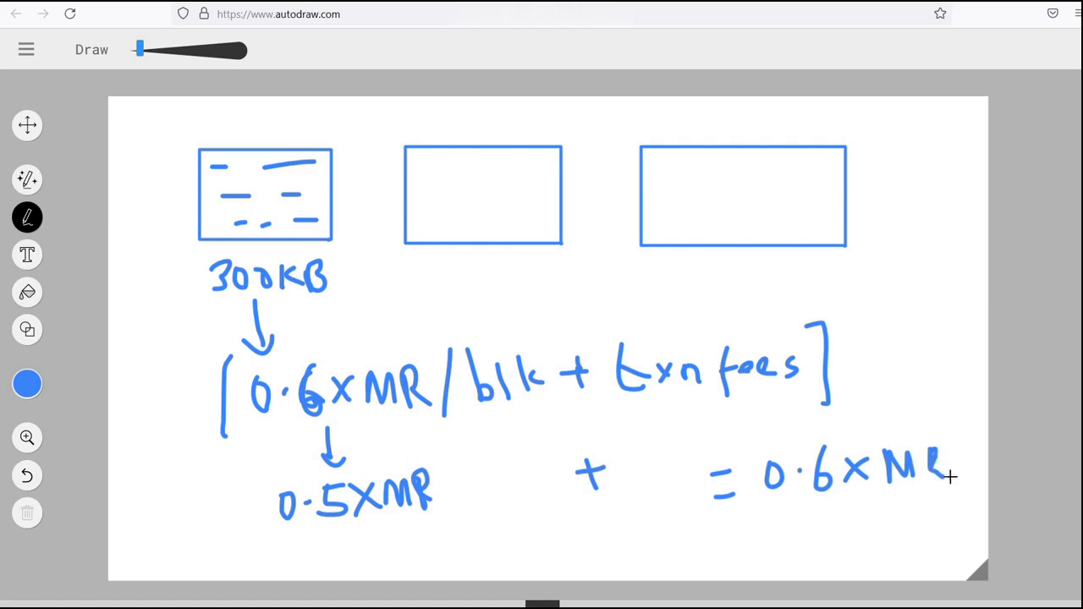
mouse_move(159, 285)
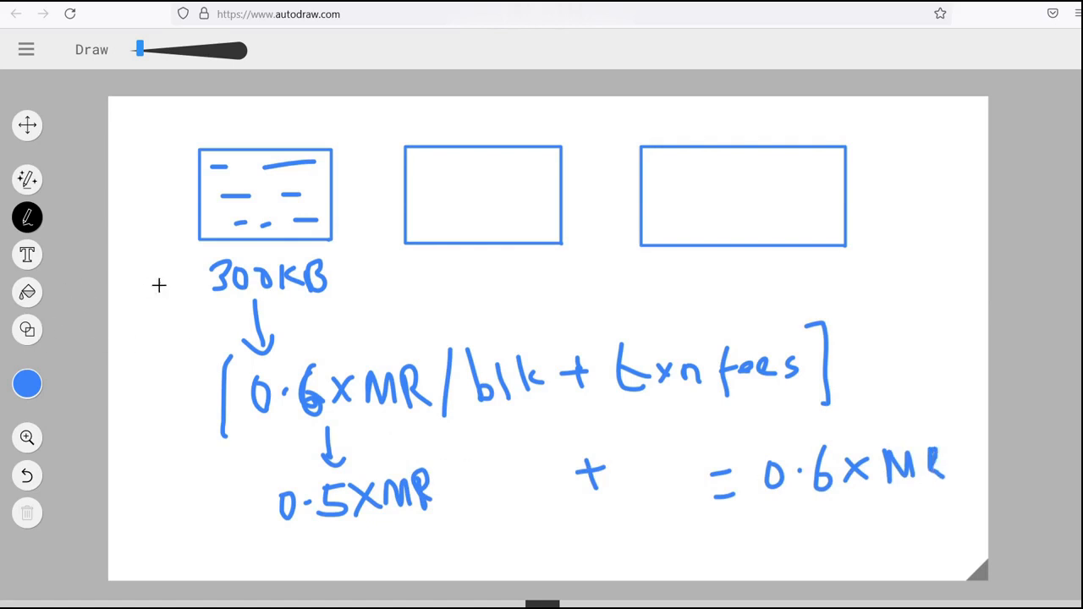
mouse_move(222, 302)
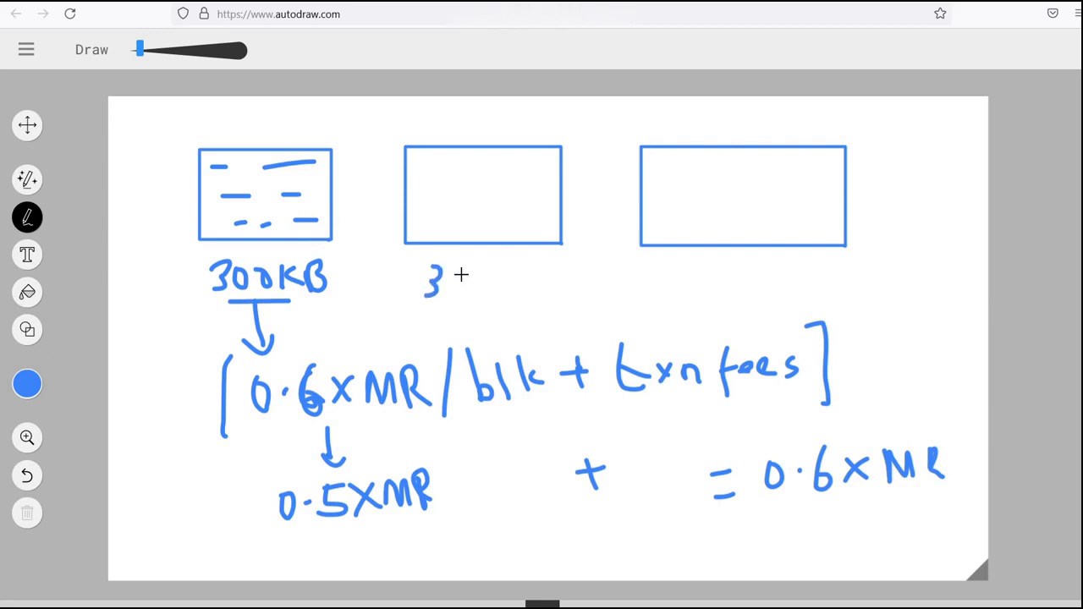
left_click_drag(448, 279, 512, 292)
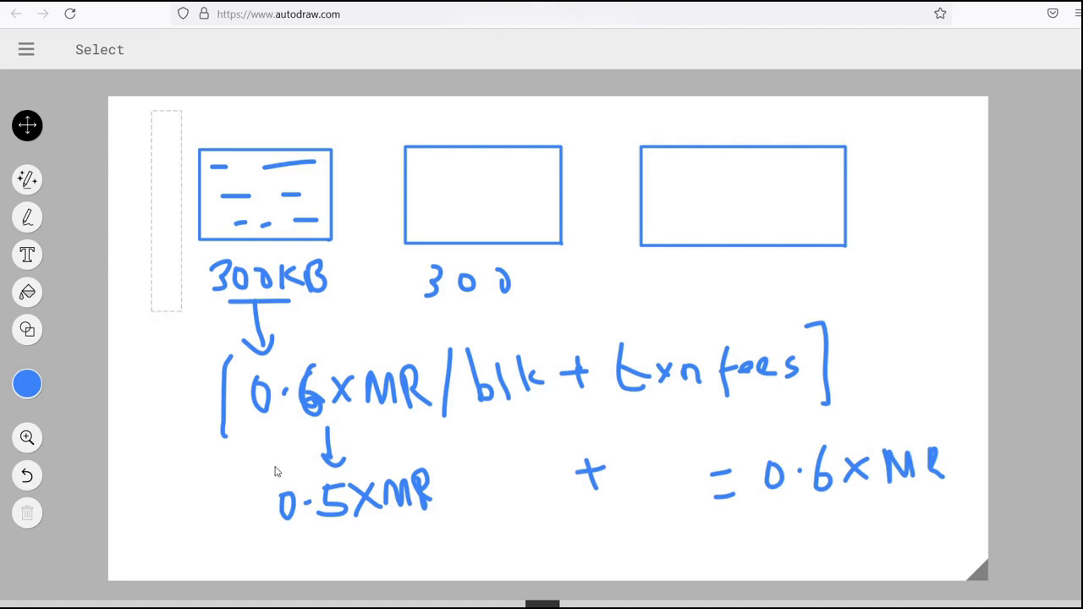
Step: On a new sketch, brace the blocks as 100blk → ≥300MB, fill the first, arrow to the second
left_click(27, 512)
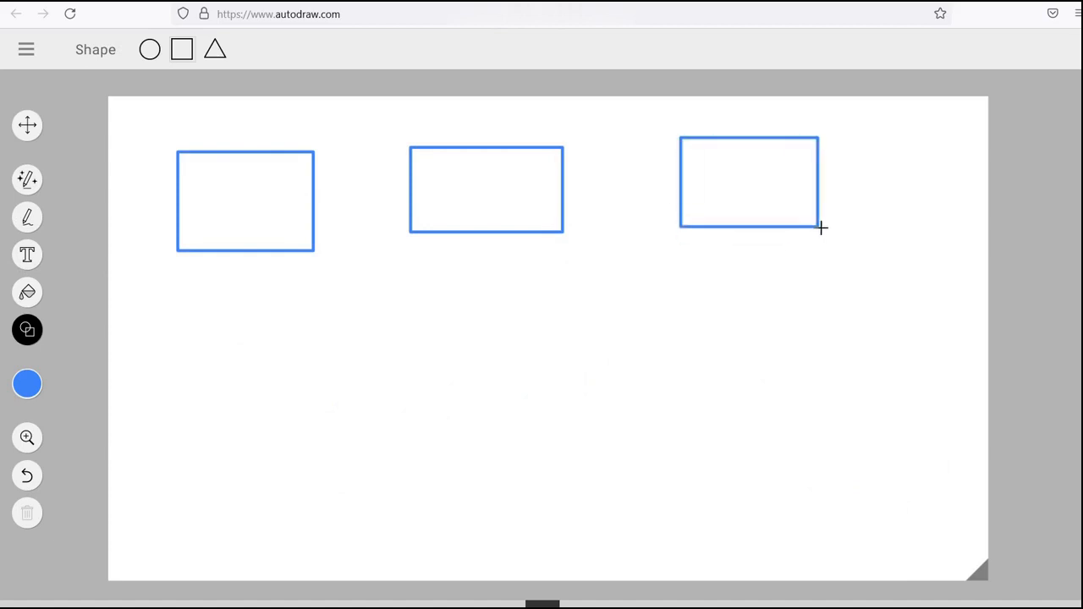
left_click(27, 218)
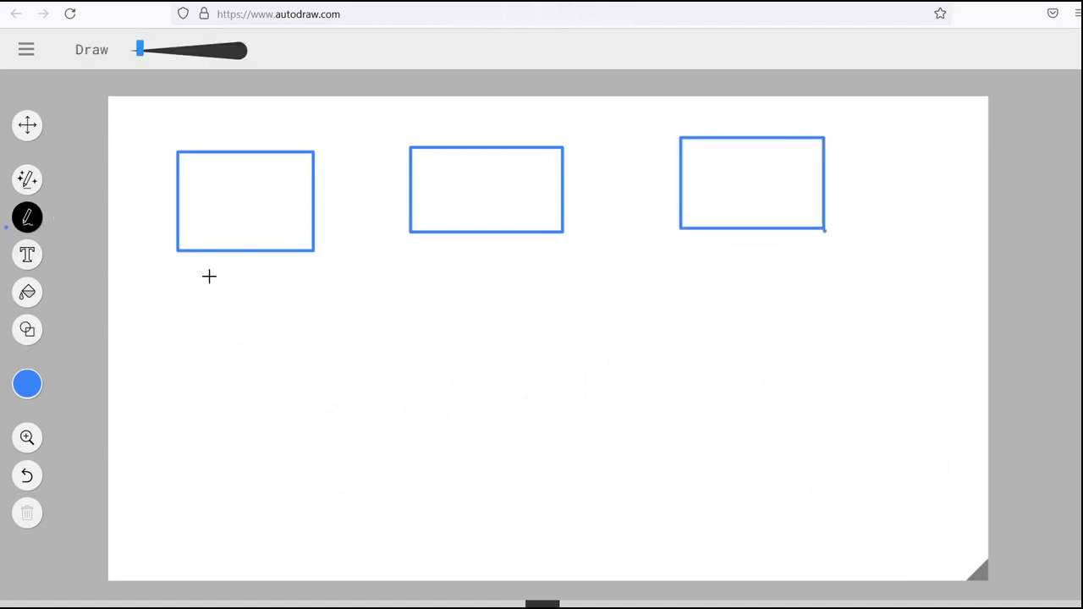
left_click_drag(133, 267, 806, 284)
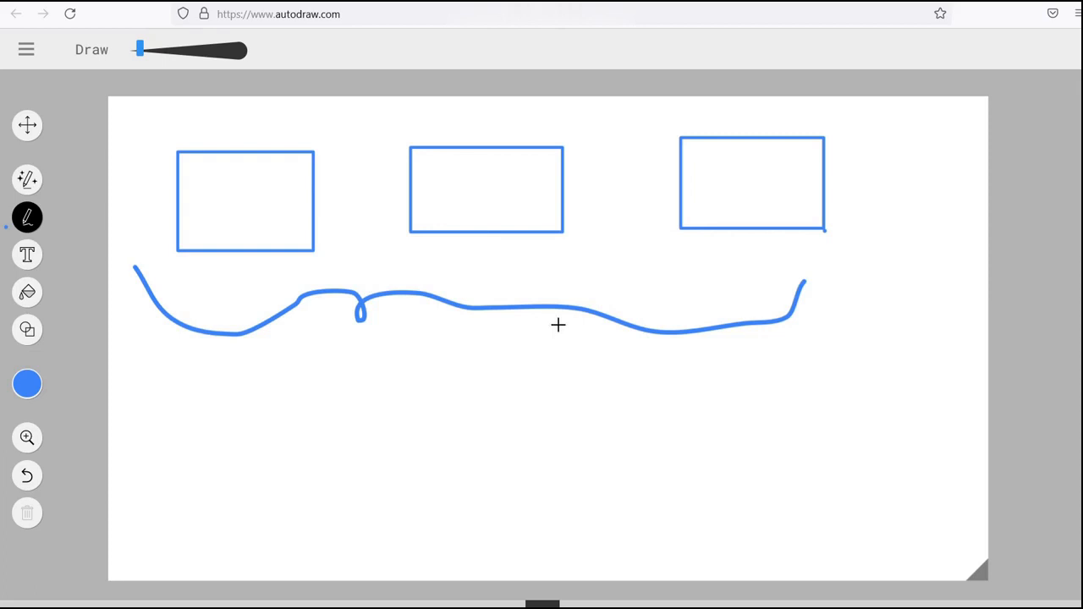
left_click_drag(321, 364, 432, 364)
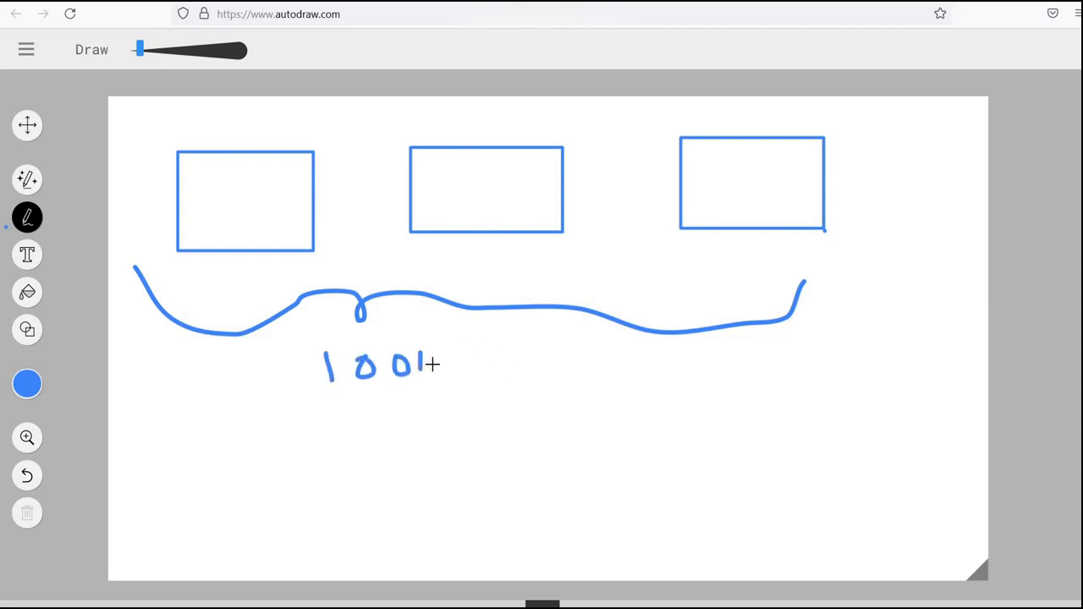
left_click_drag(449, 364, 576, 376)
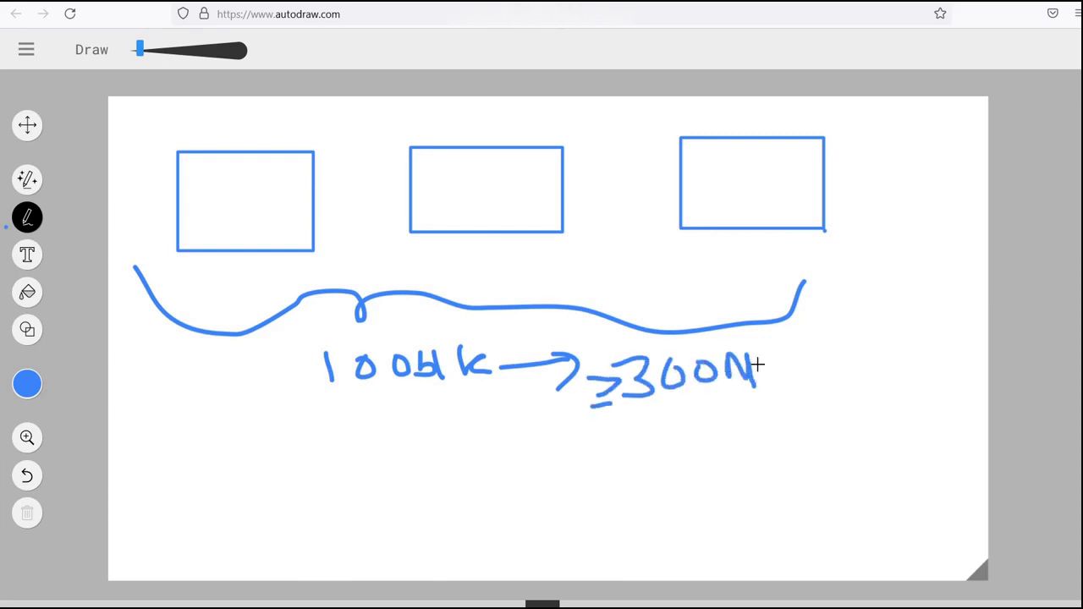
left_click_drag(766, 356, 812, 423)
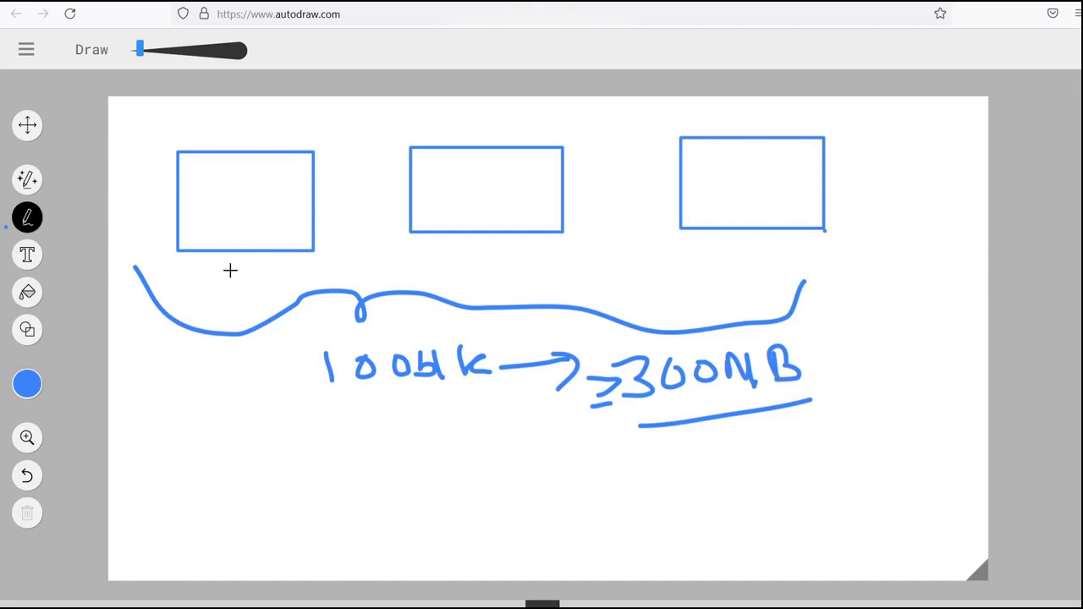
left_click_drag(231, 270, 231, 385)
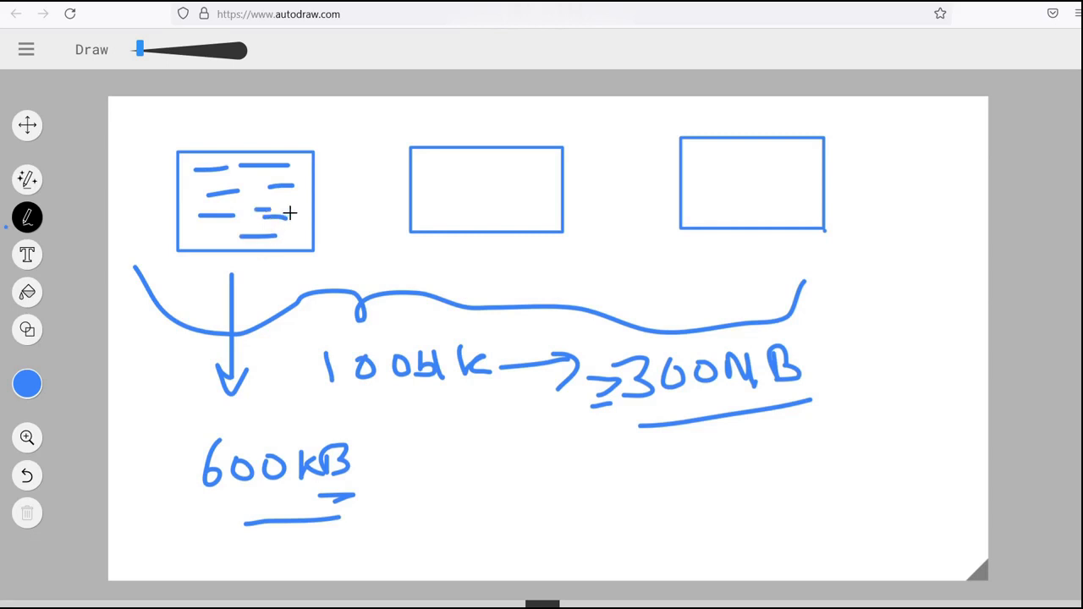
left_click_drag(317, 199, 402, 182)
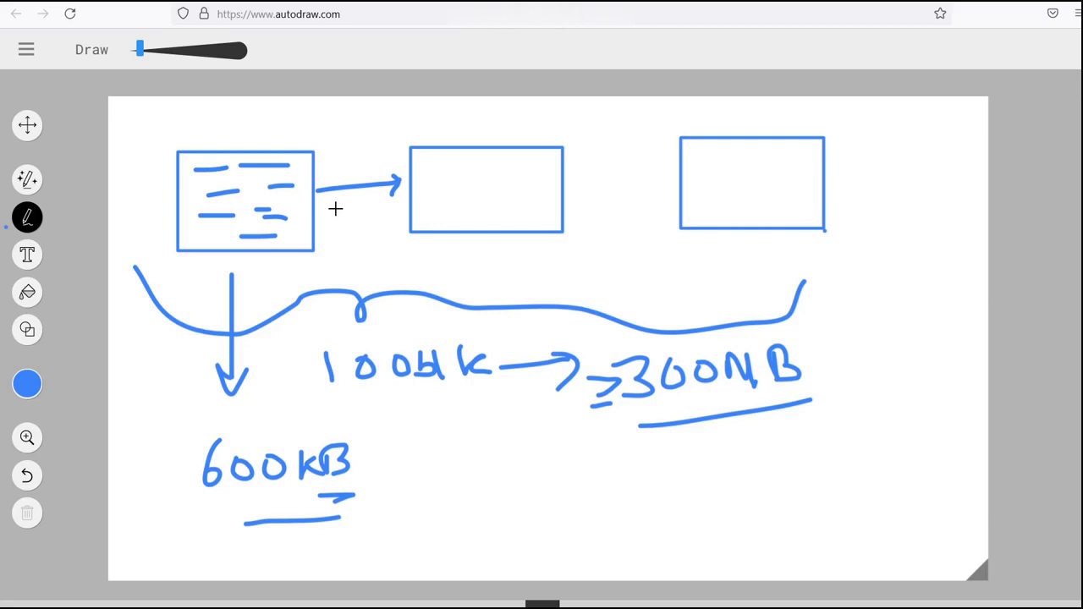
mouse_move(485, 41)
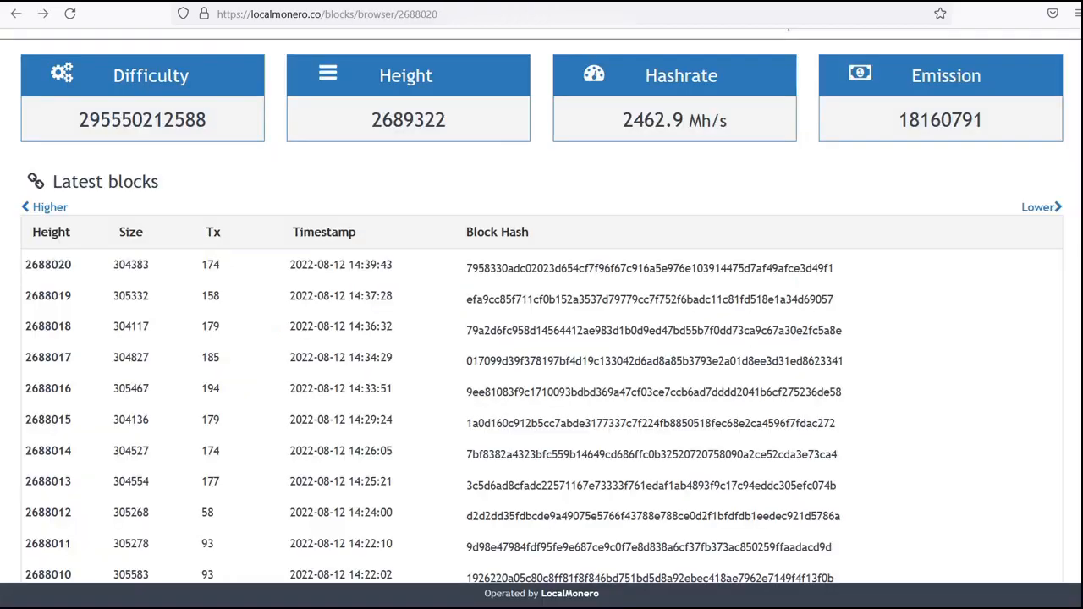
Step: Scroll LocalMonero's latest blocks (~305KB each), then show TxStreet's Monero view with 25 pending transactions
scroll("down", 3)
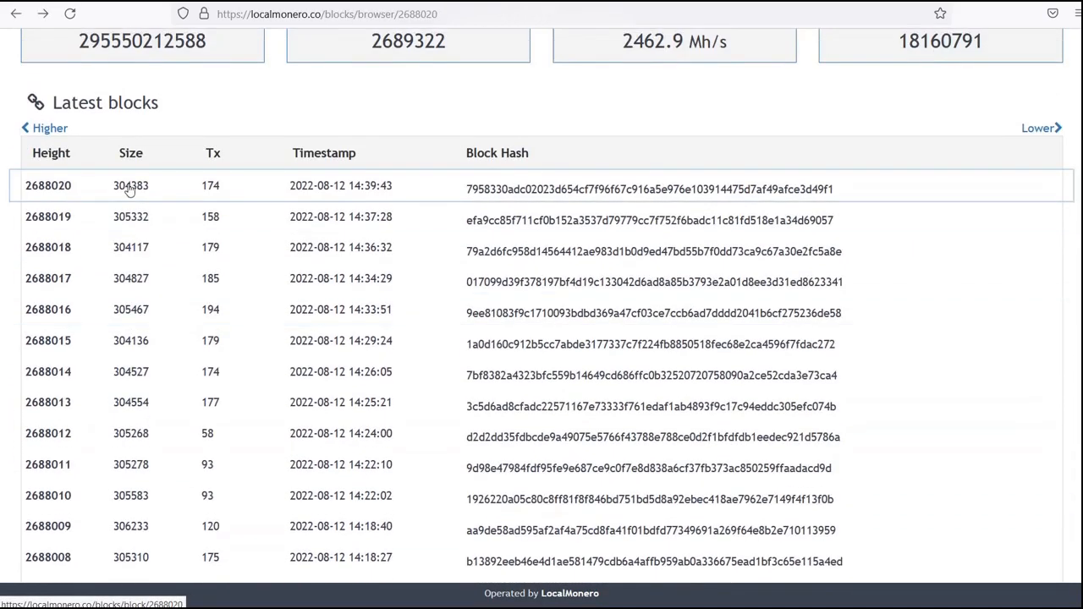
mouse_move(121, 378)
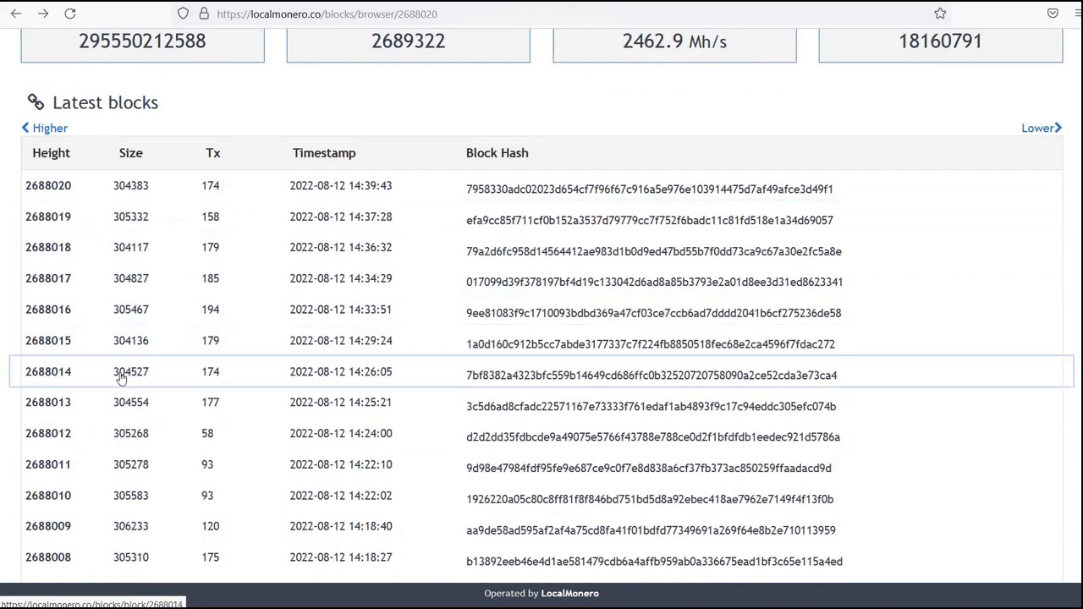
scroll("down", 3)
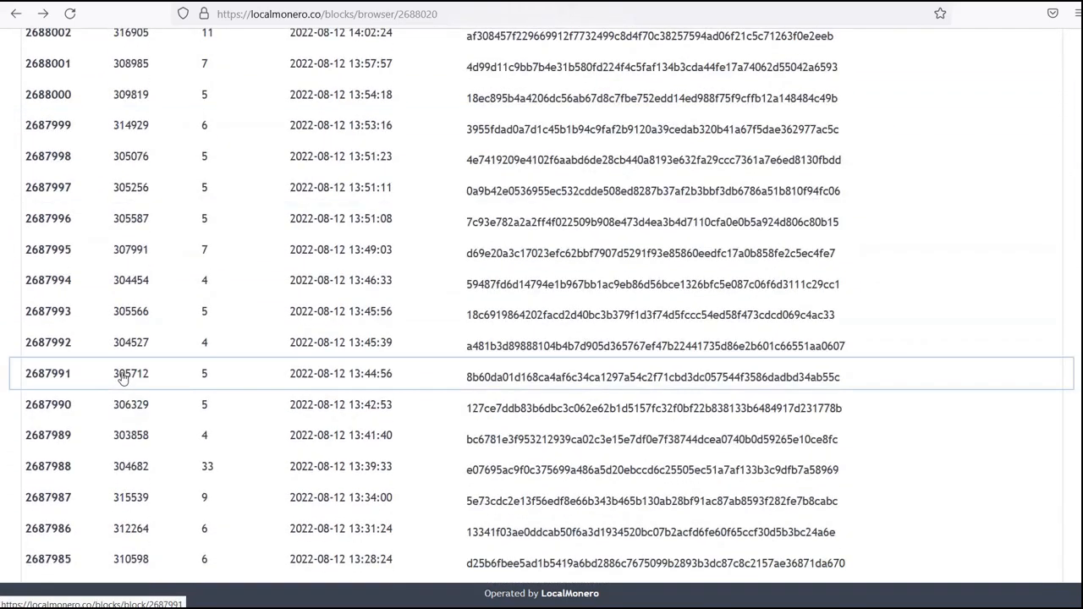
mouse_move(138, 396)
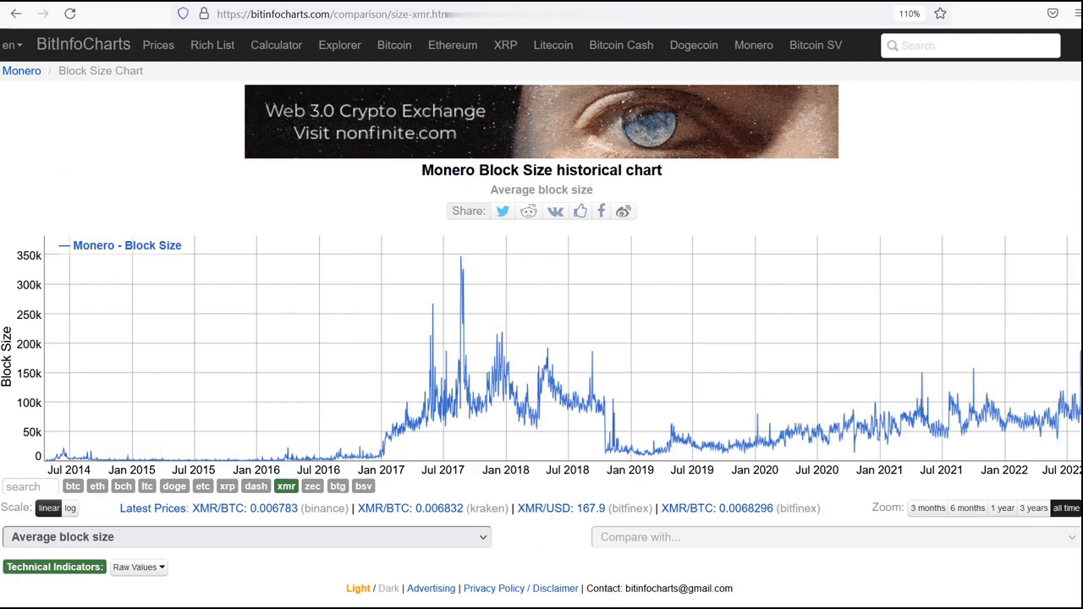
left_click(330, 14)
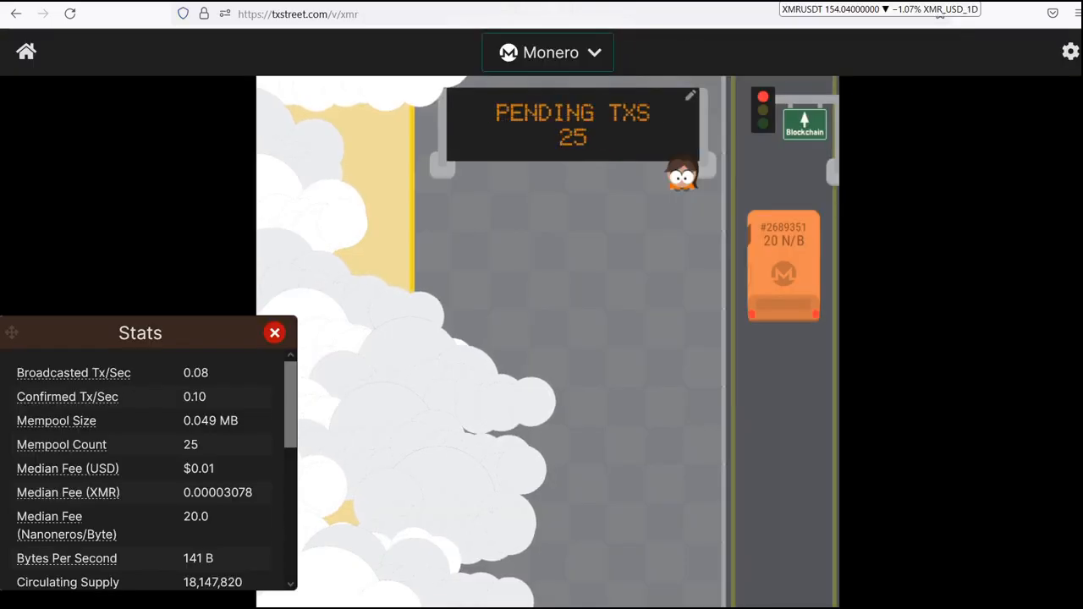